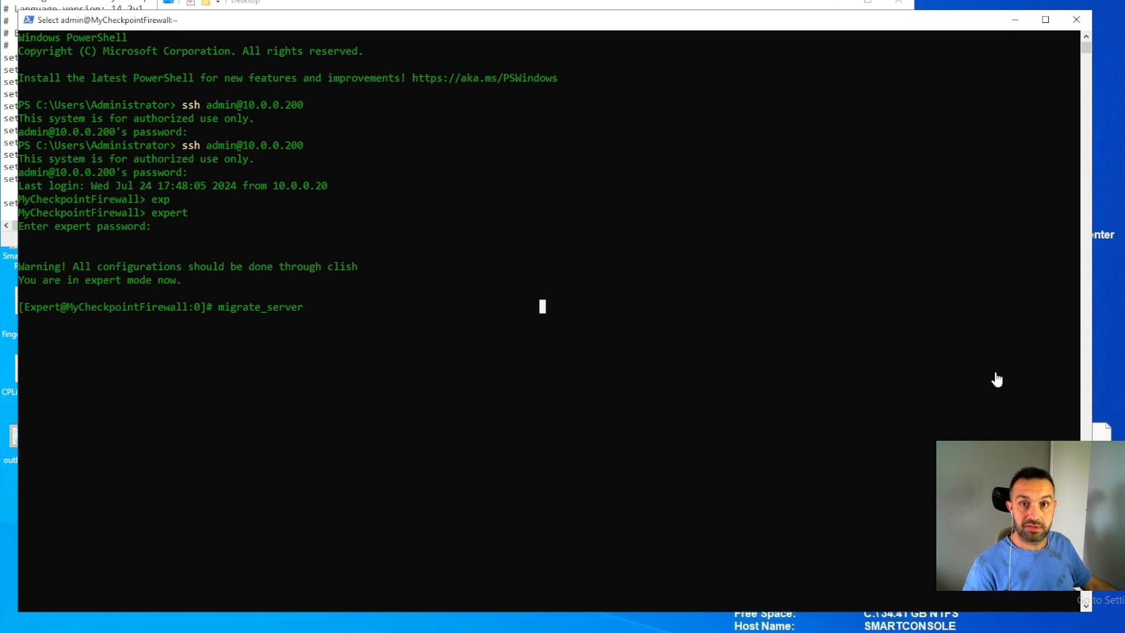
mouse_move(418, 260)
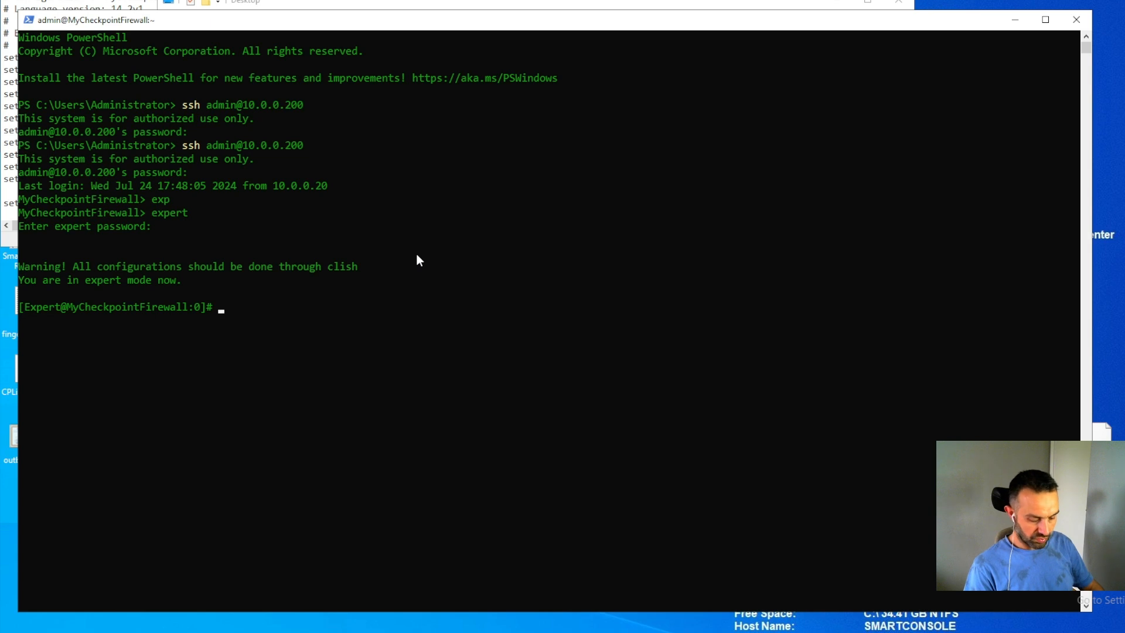
- Change into $FWDIR/scripts and list the scripts it contains
type("cd")
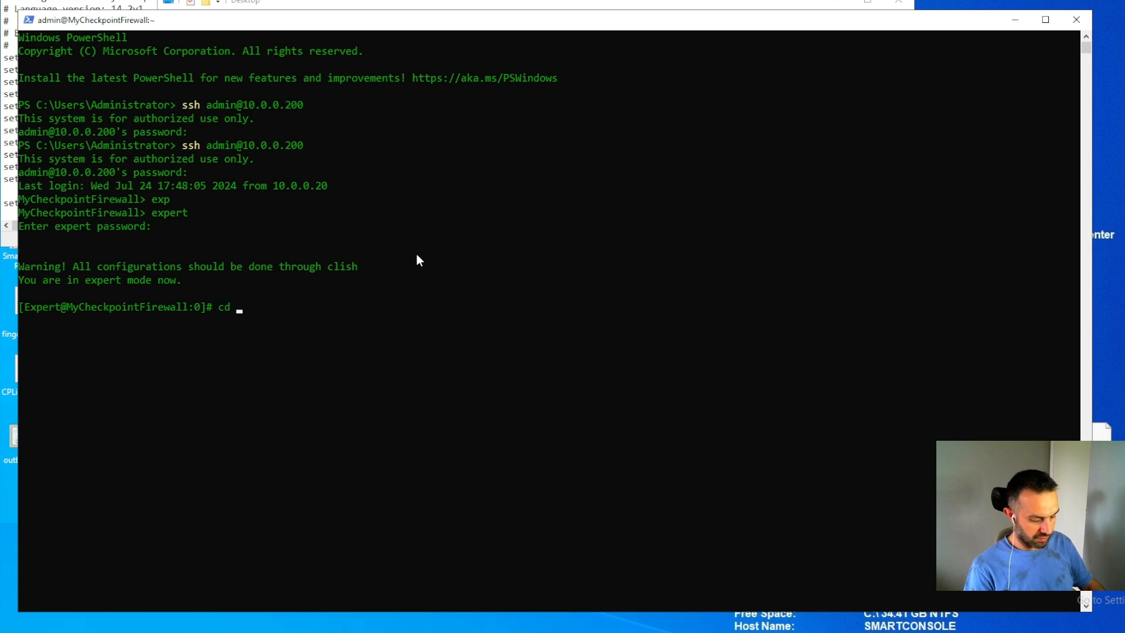
type("$F")
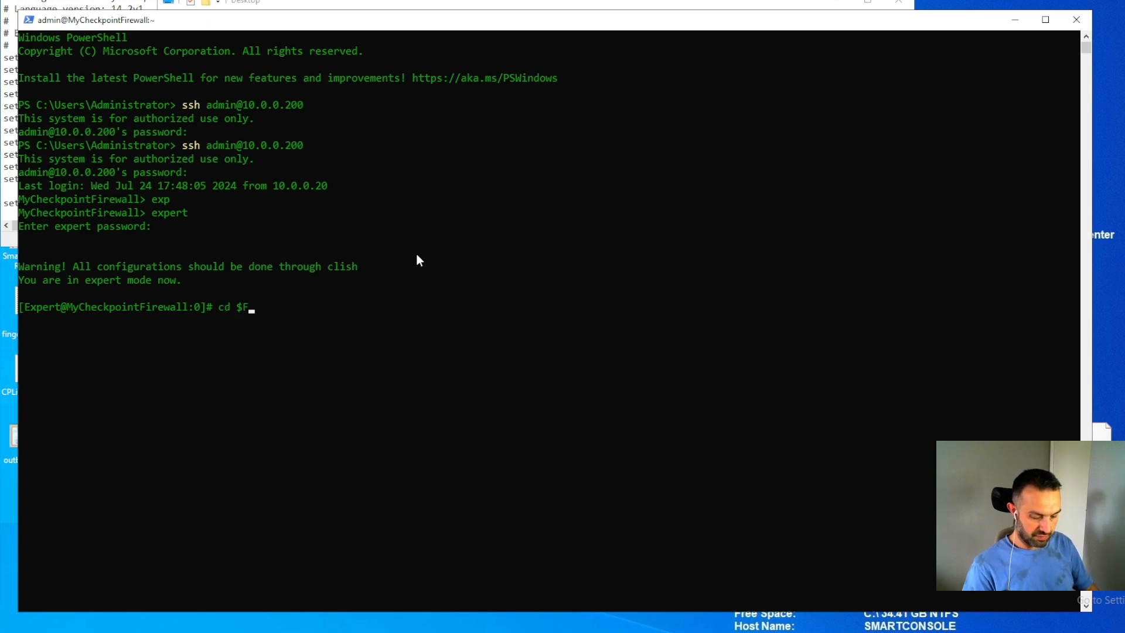
type("WDIR")
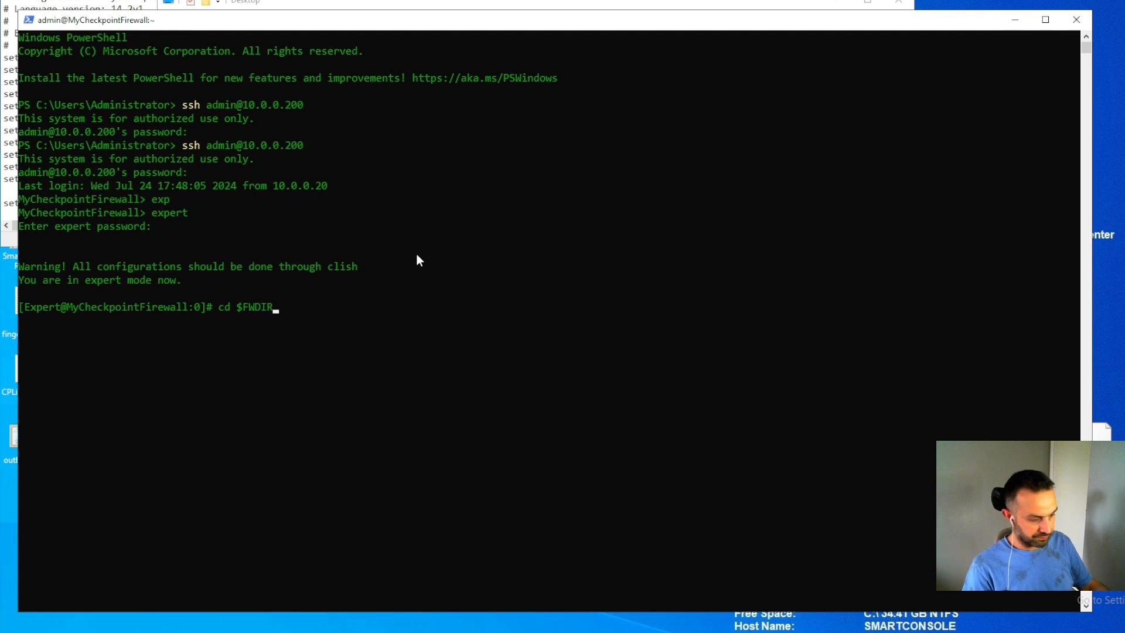
type("/scripts")
type("ls")
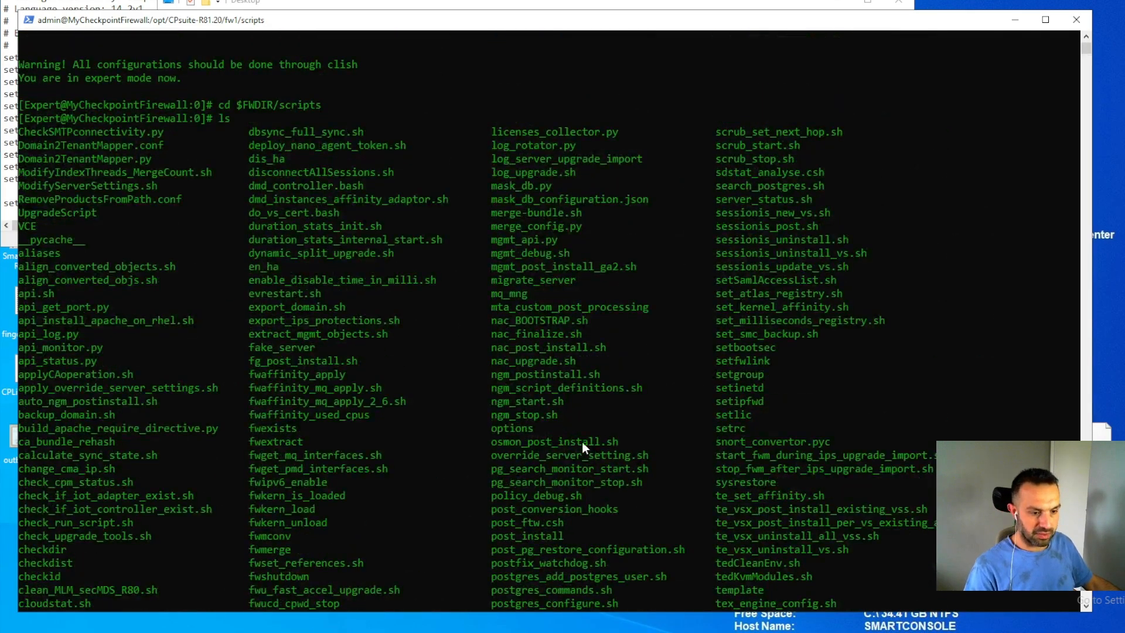
mouse_move(524, 257)
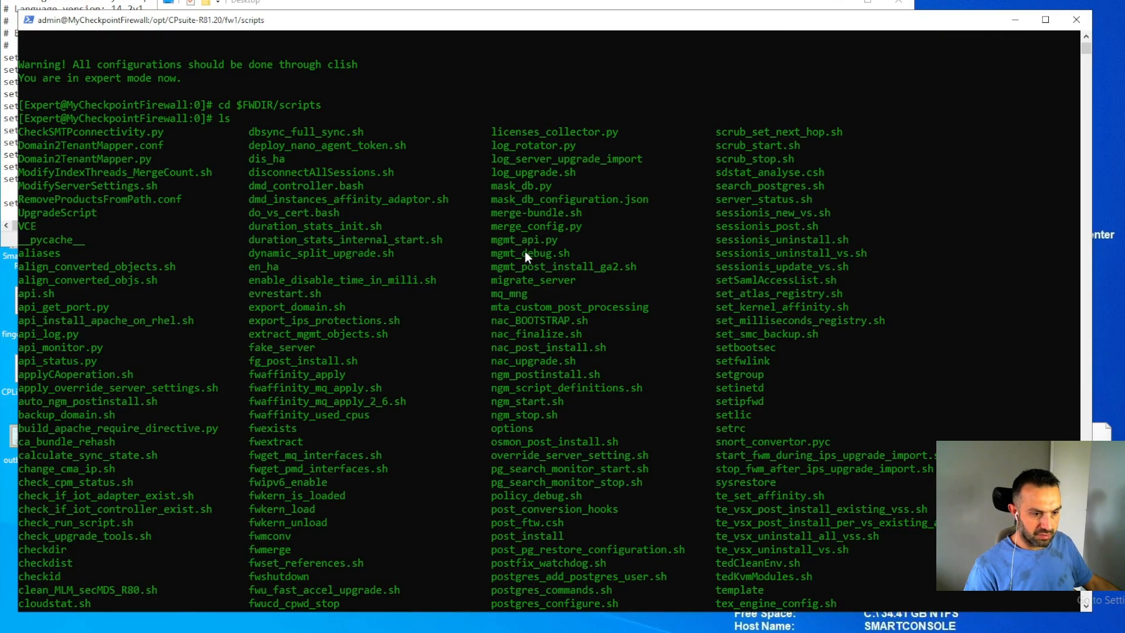
mouse_move(493, 286)
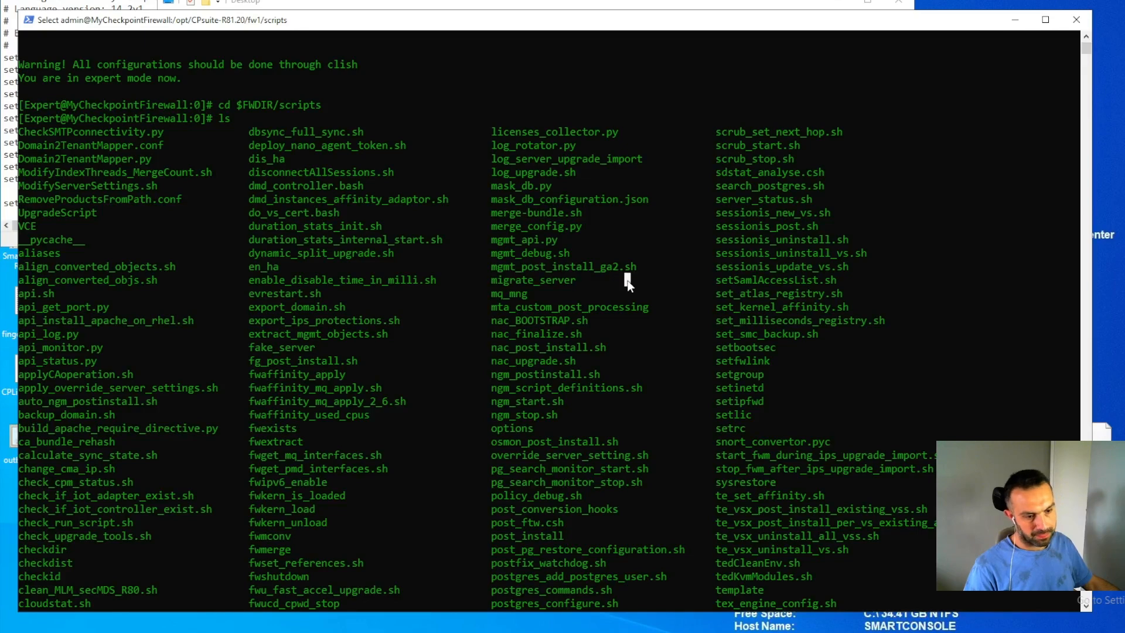
mouse_move(635, 356)
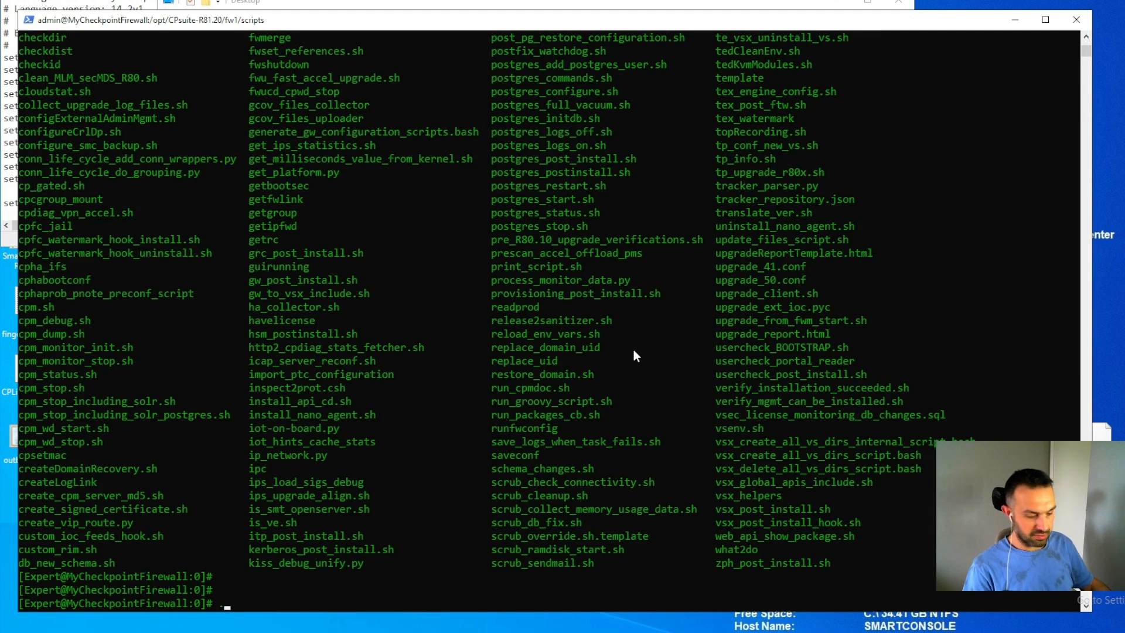
- Begin a ./migrate_server command at the expert prompt
type("./mig")
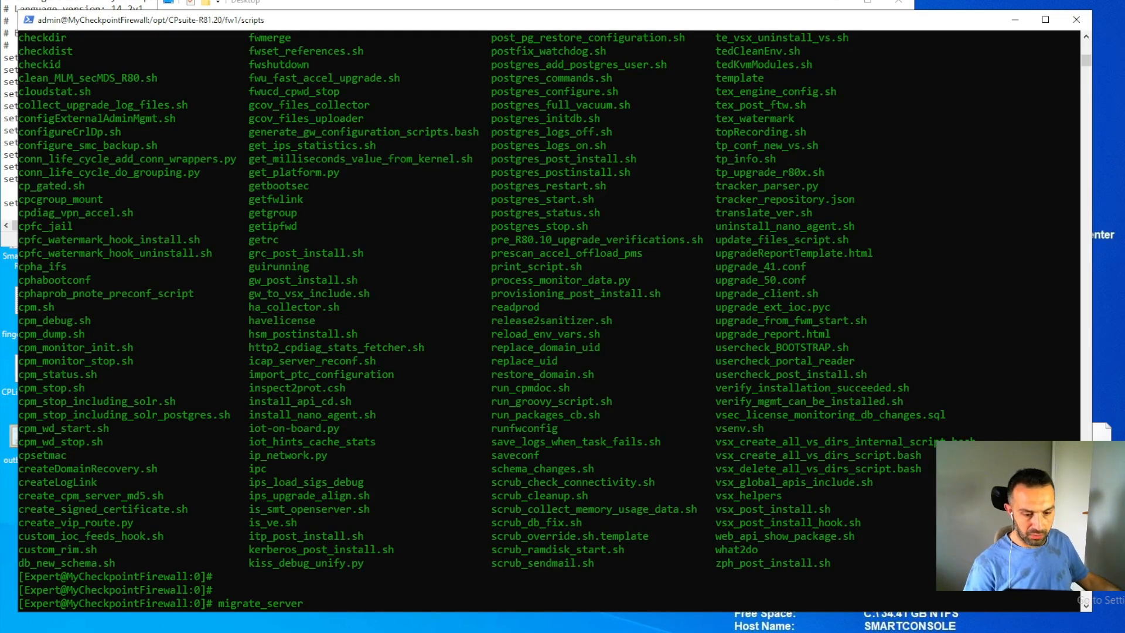
mouse_move(463, 465)
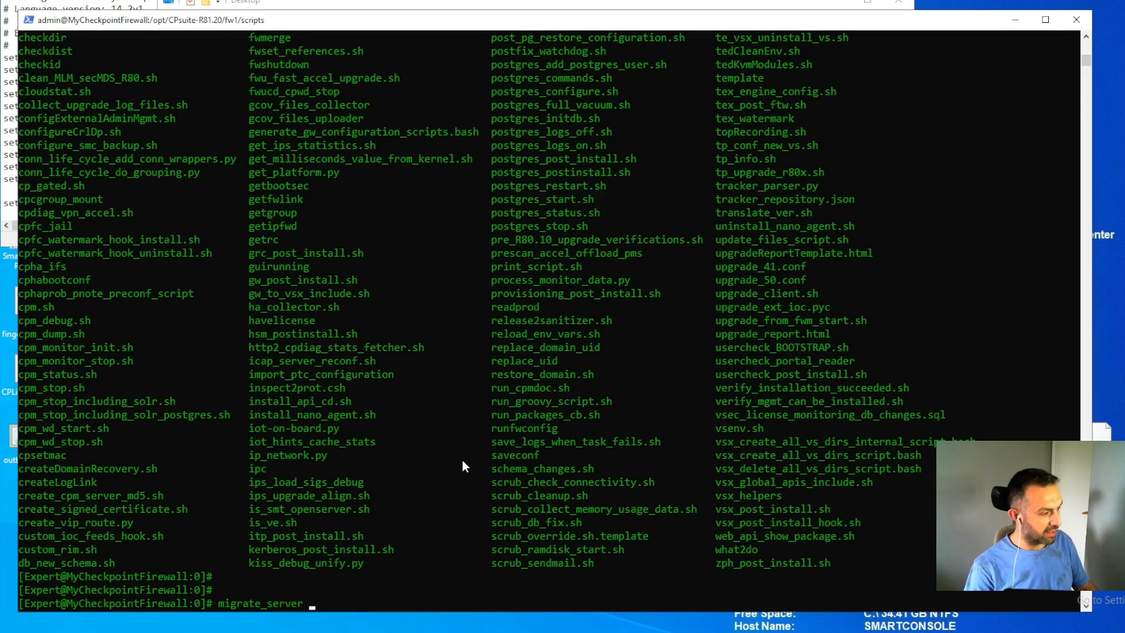
- Run ./migrate_server verify -v r81.20, which reports no upgrade tools package installed
type("ver")
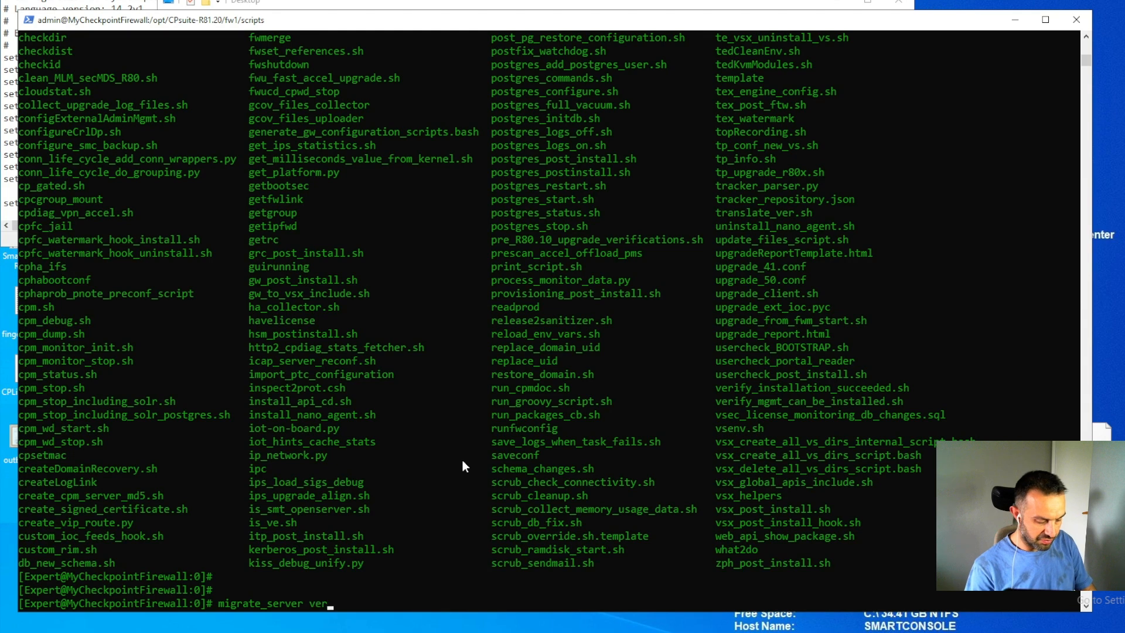
type("ify")
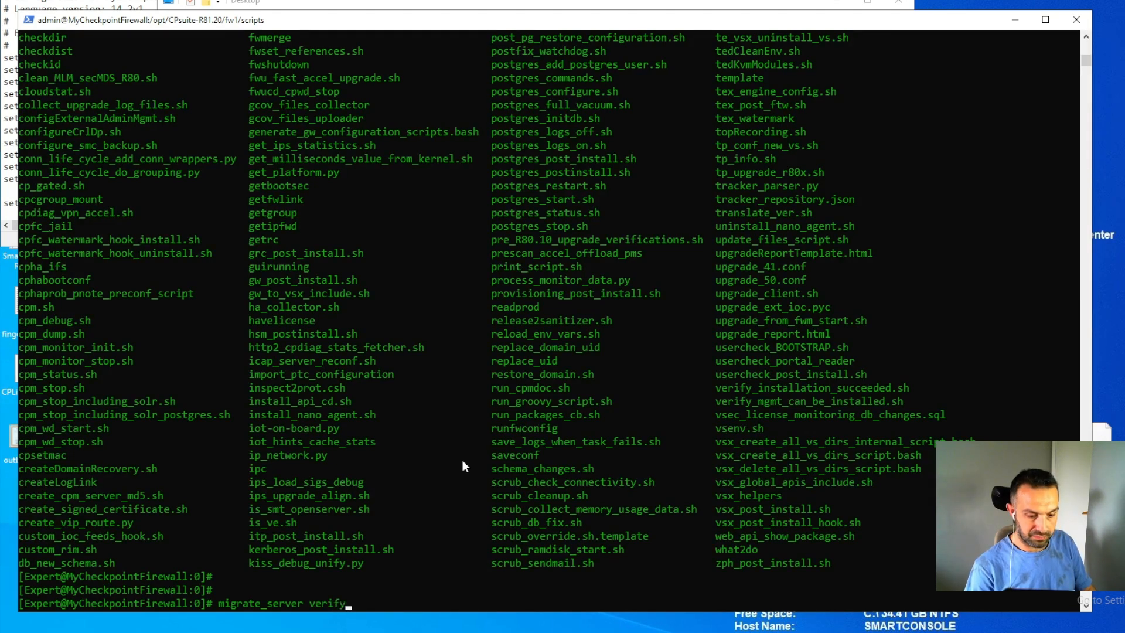
type("-v")
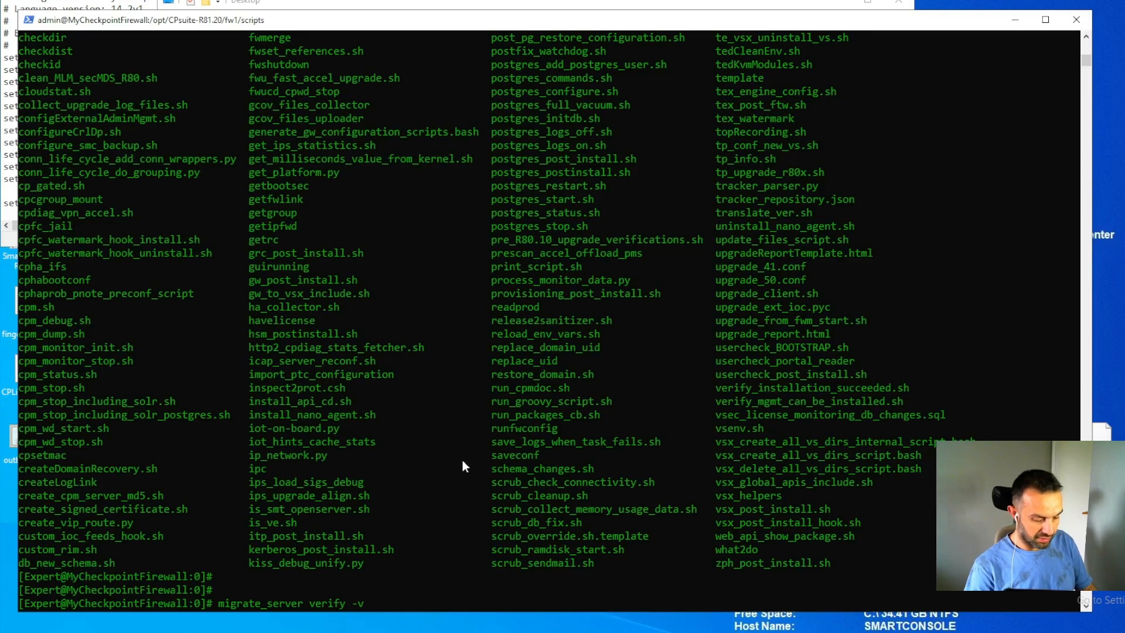
type("r81")
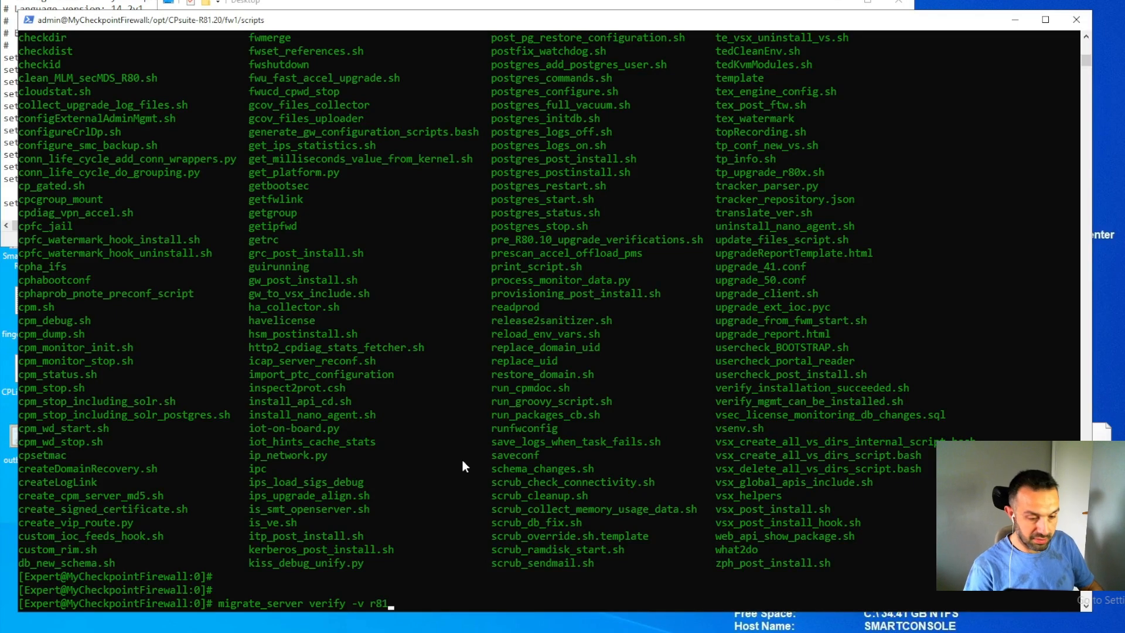
type(".20")
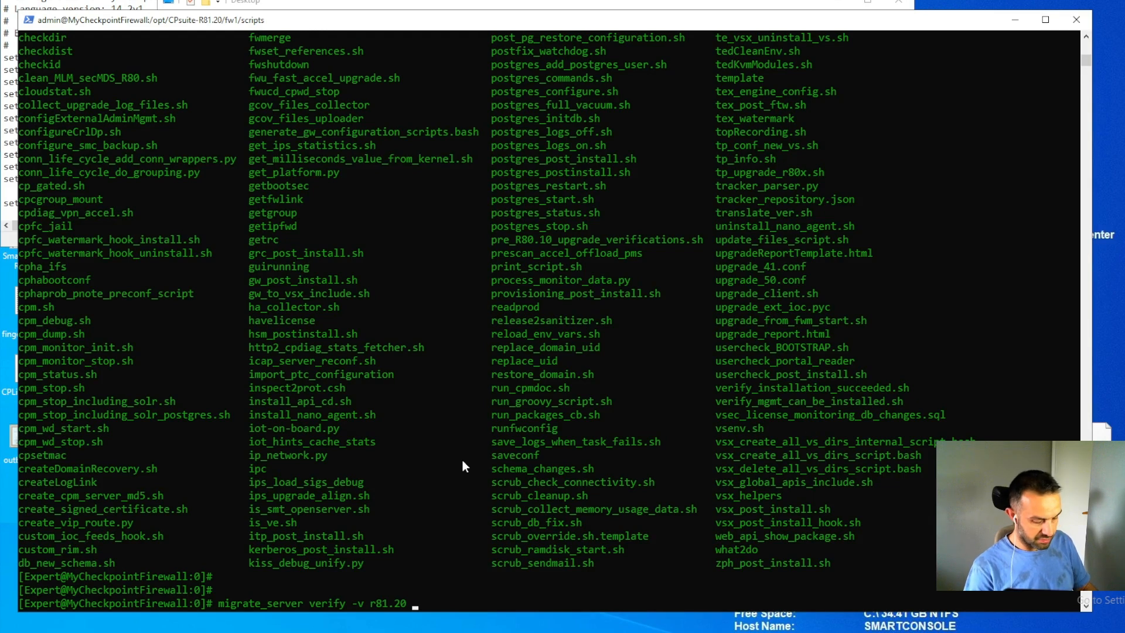
type("-ski")
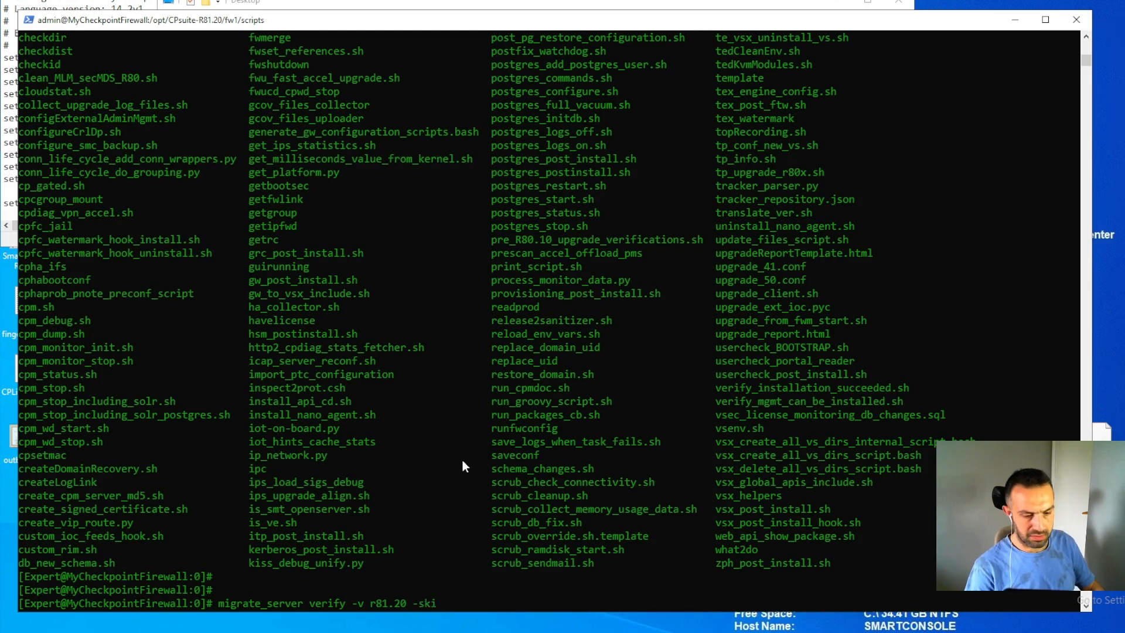
key("BackSpace")
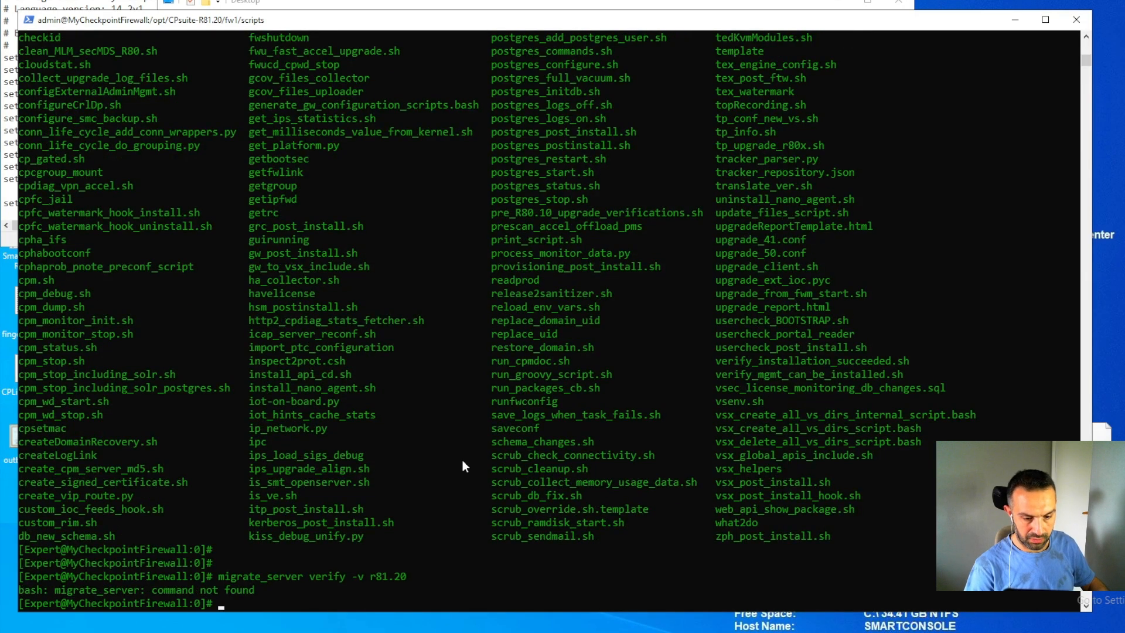
- Retry migrate_server verify -v r81.20 and abort the mistyped attempt
type("migrate_server verify -v r81.20")
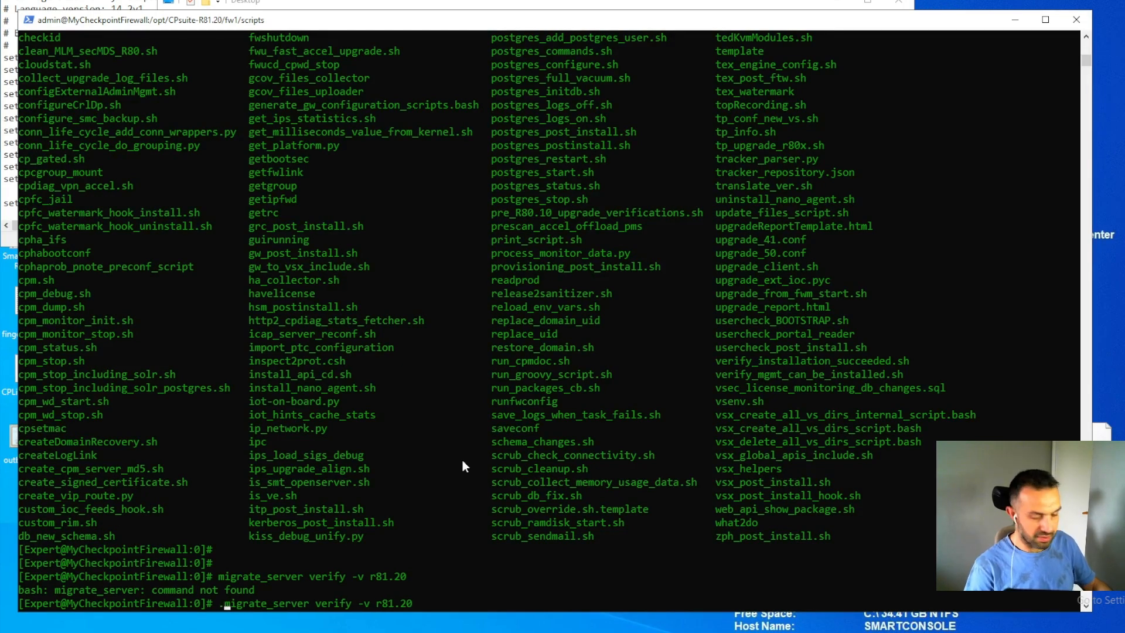
key("Return")
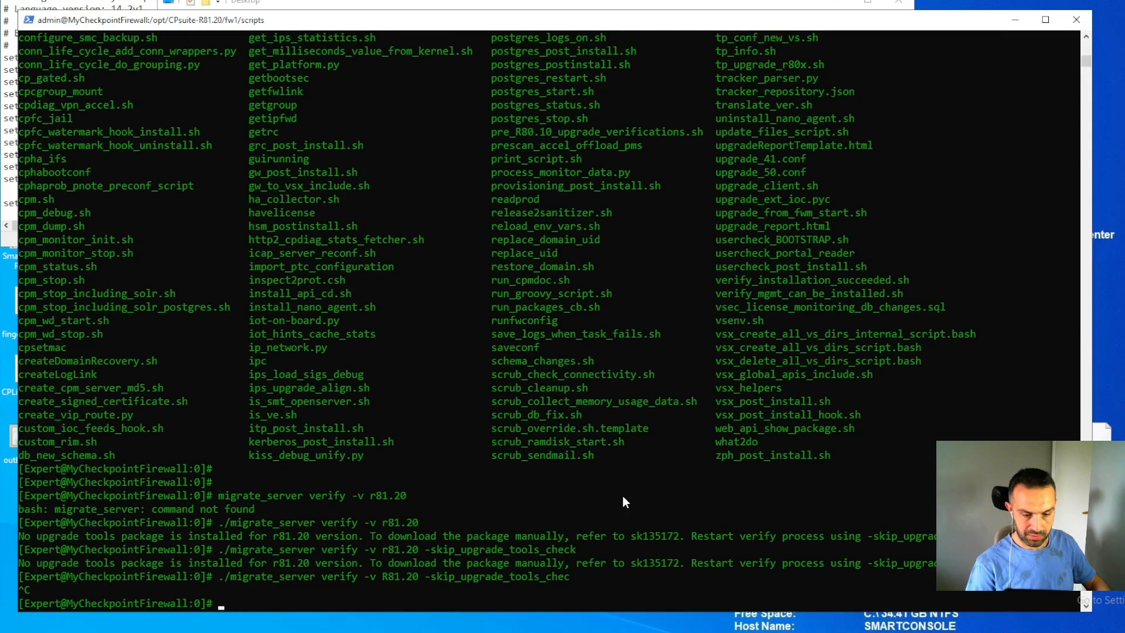
- Run ./migrate_server verify -v R81.20 -skip_upgrade_tools_check so verification finishes successfully
type("./migrate_server verify -v R81.20 -skip_upgrad")
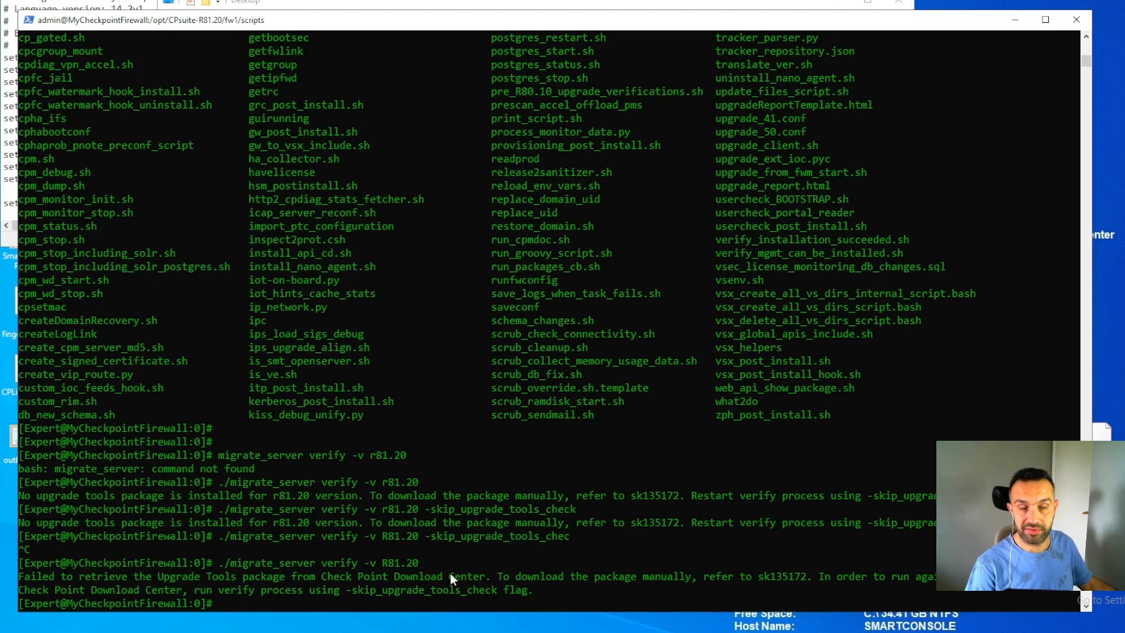
type("./migrate_server verify -v R81.20 -skip_upgrade_tools_chec")
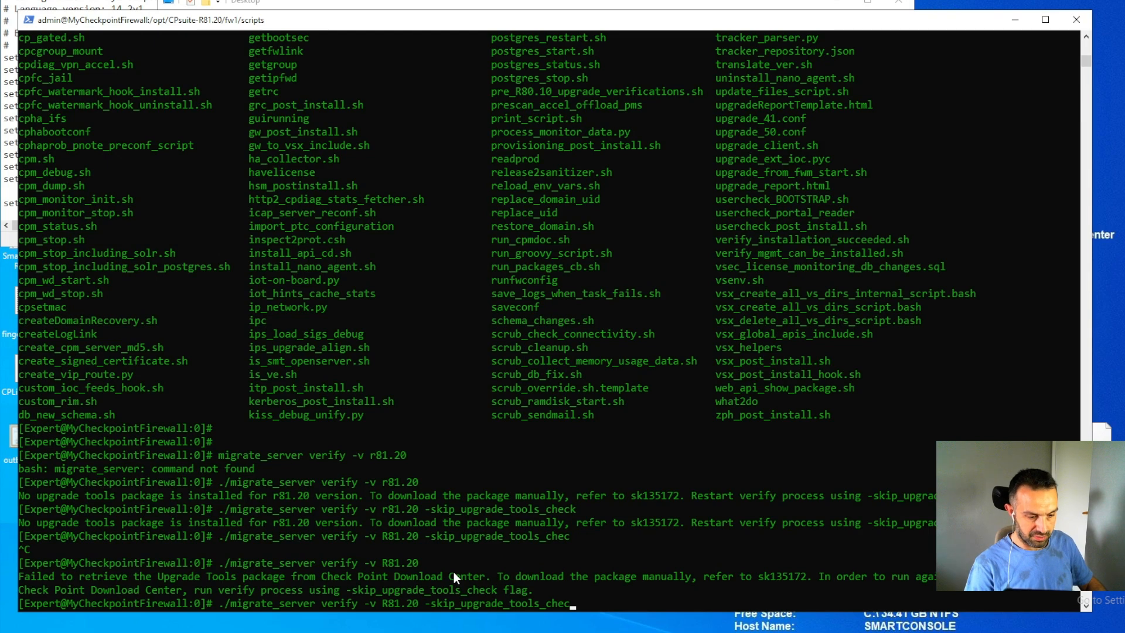
type("k")
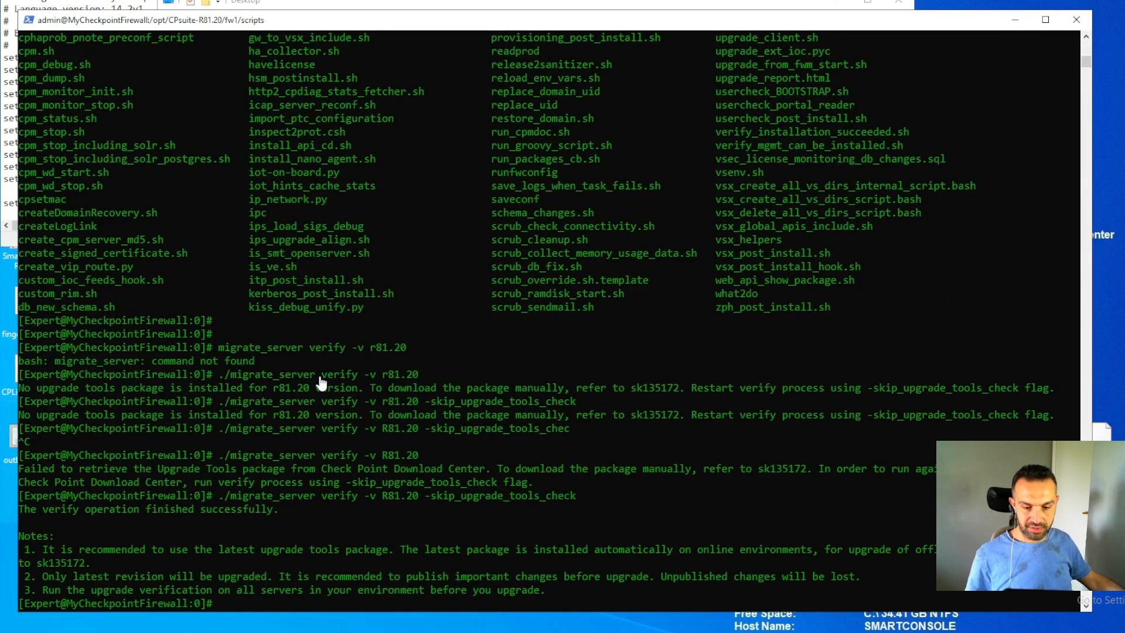
mouse_move(125, 556)
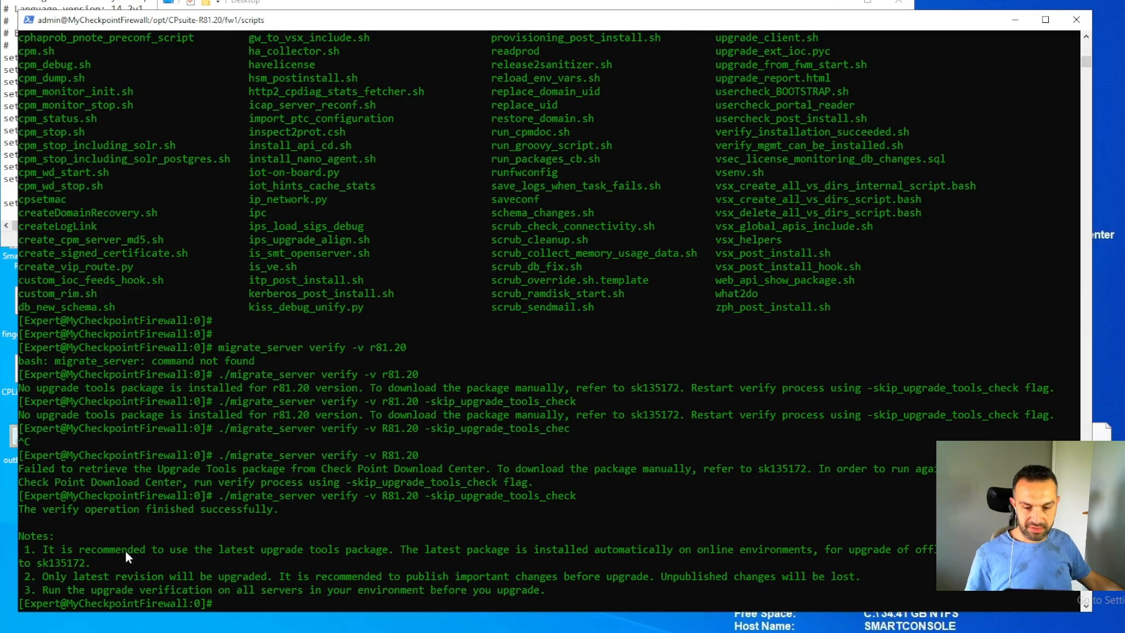
mouse_move(112, 561)
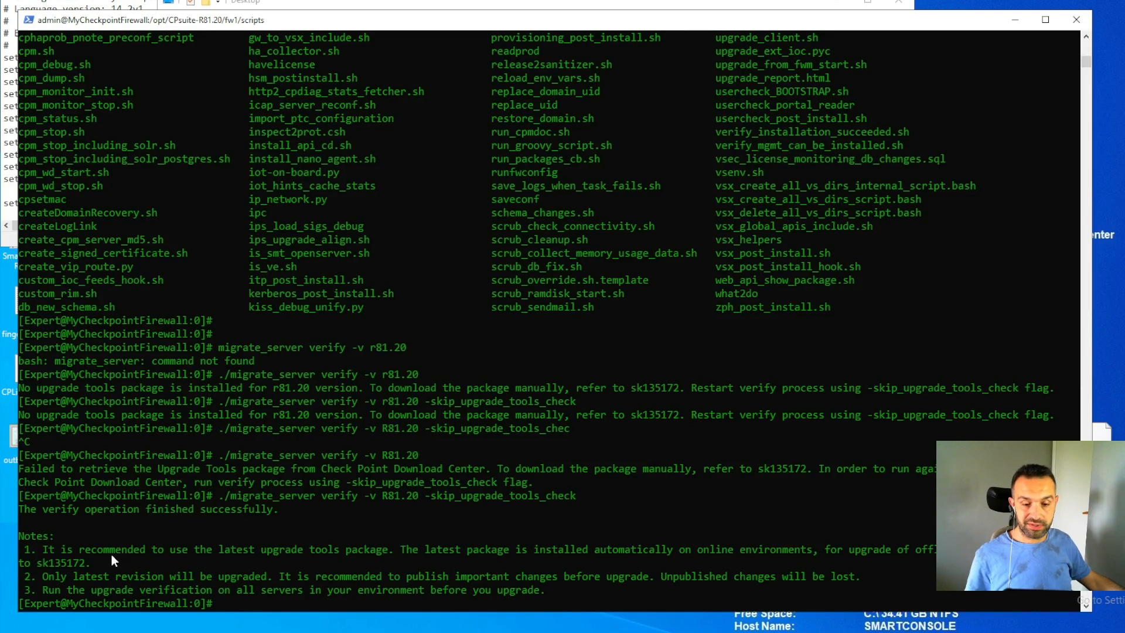
mouse_move(226, 558)
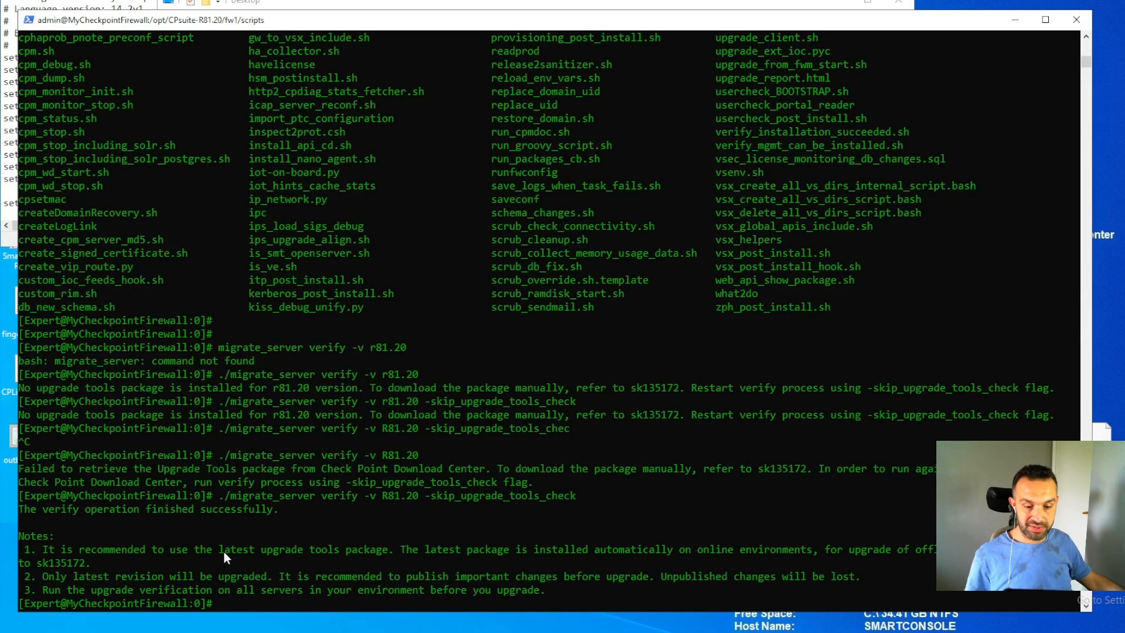
mouse_move(324, 560)
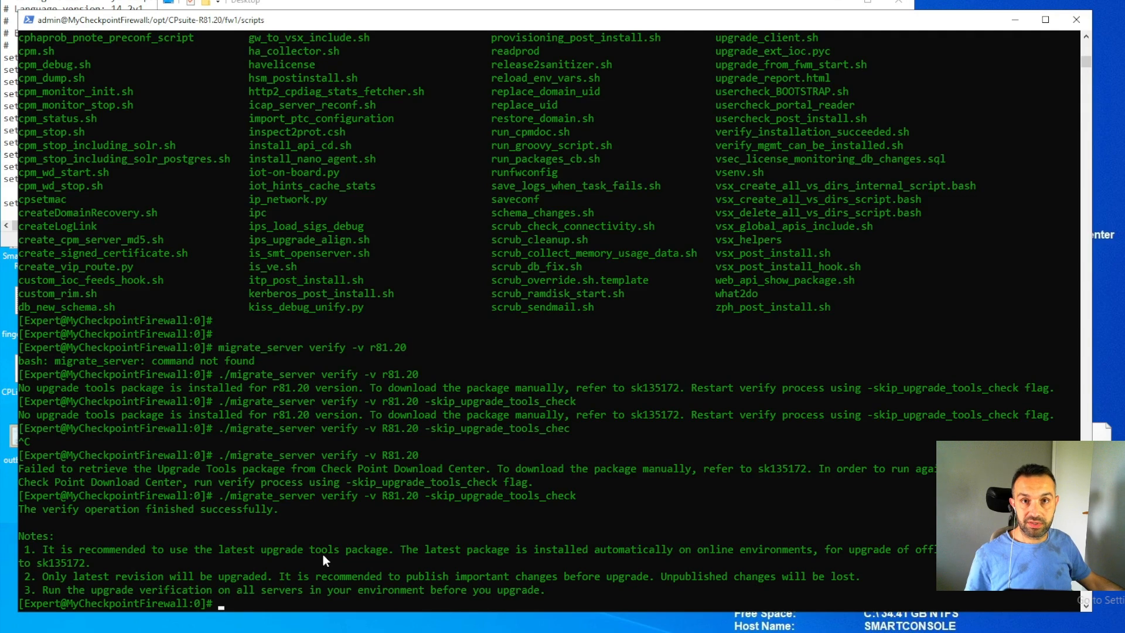
mouse_move(341, 561)
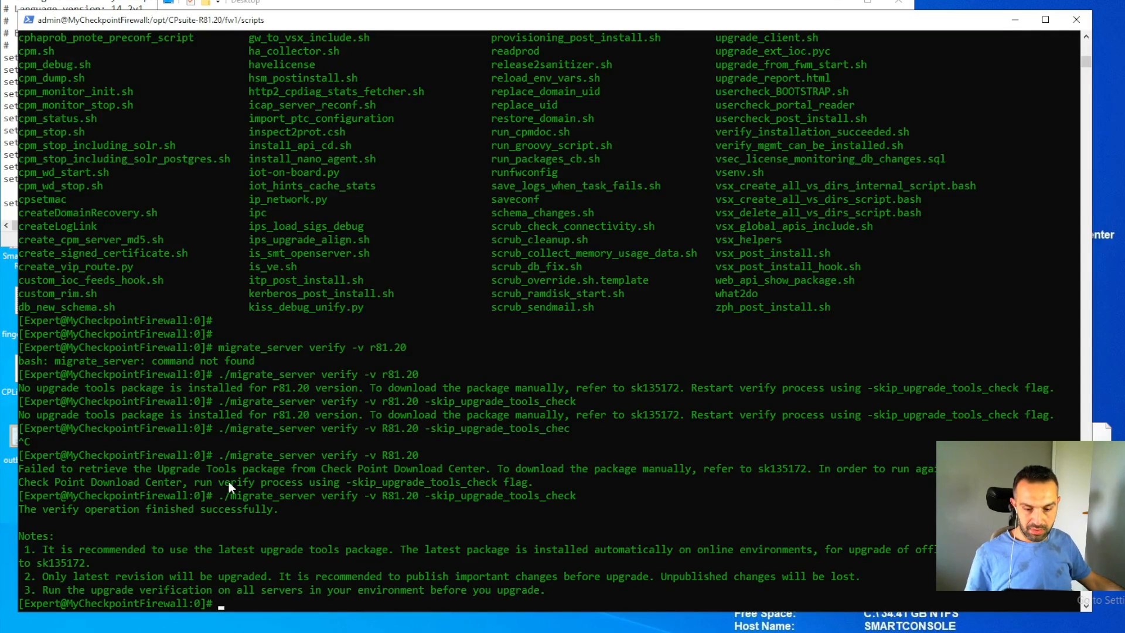
mouse_move(169, 586)
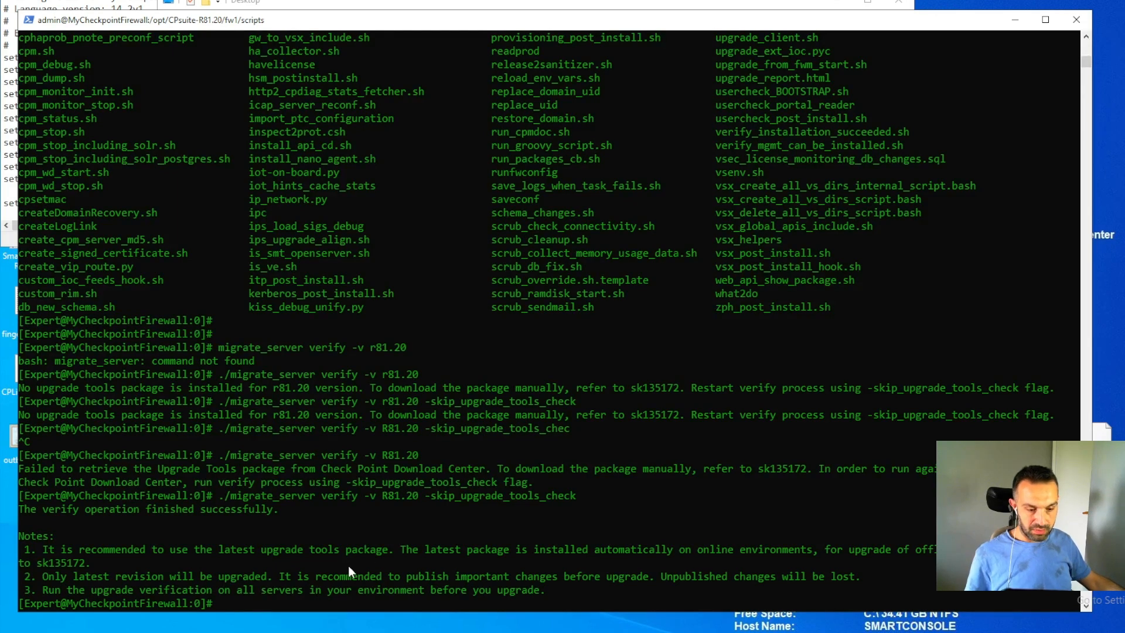
mouse_move(442, 588)
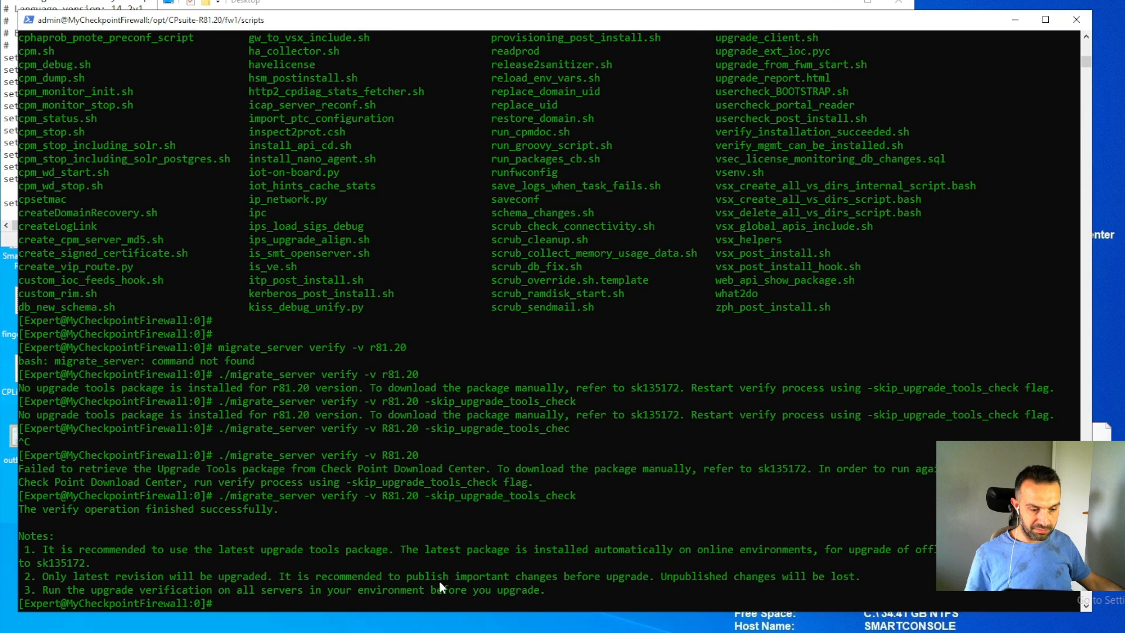
mouse_move(636, 587)
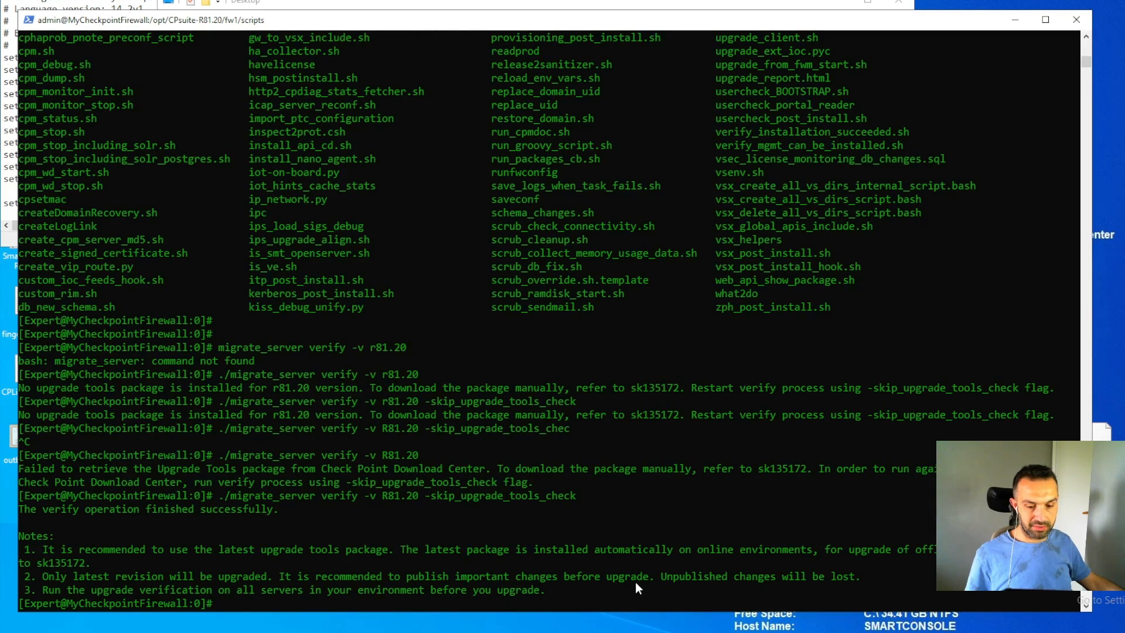
mouse_move(221, 601)
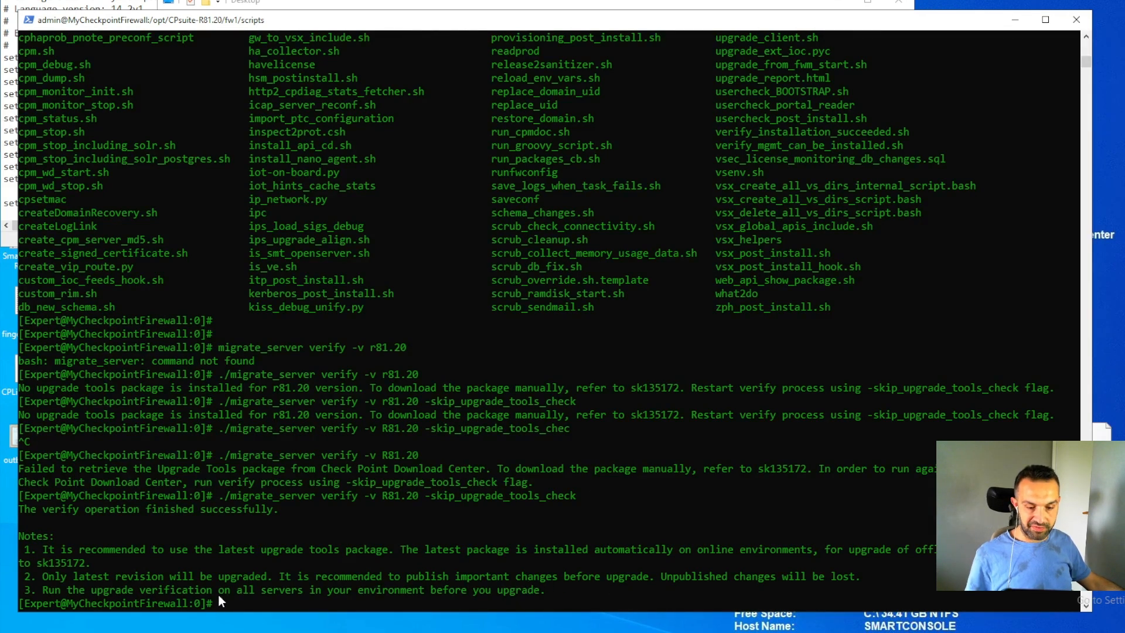
mouse_move(434, 606)
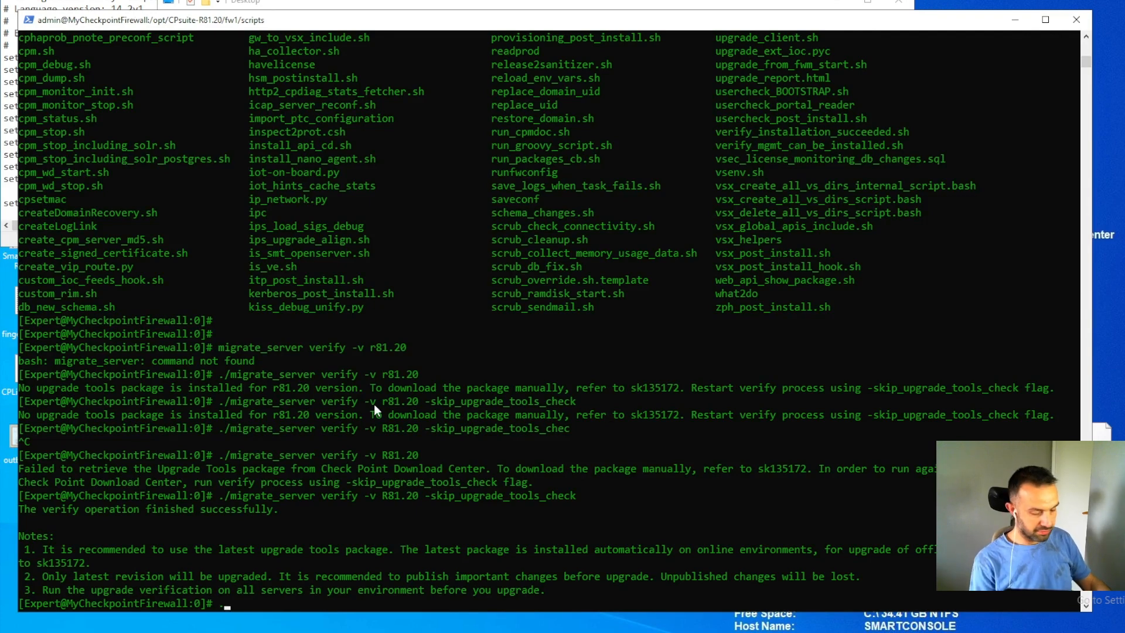
- Compose ./migrate_server export -v R81.20 -skip_upgrade_tools_check
type("./migrate_server")
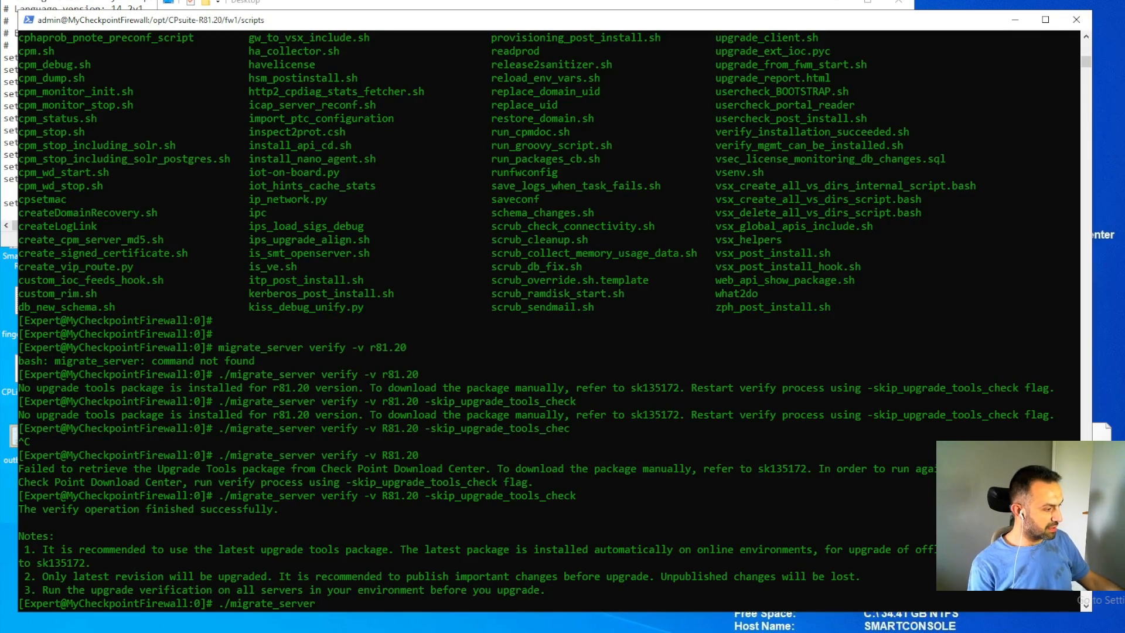
type("export -v")
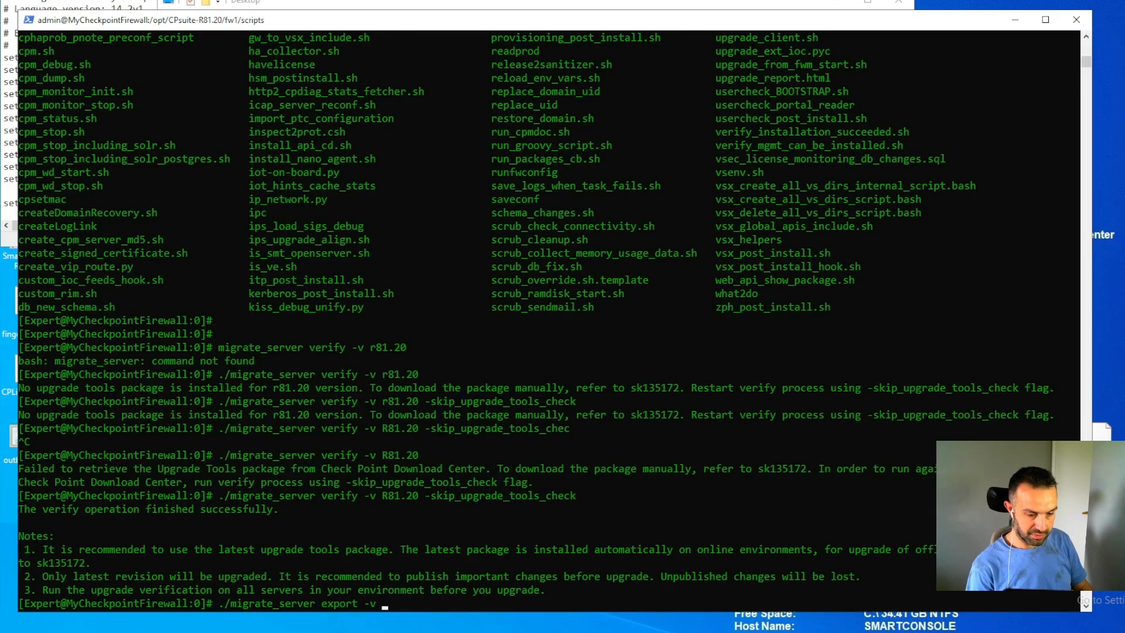
type("R81")
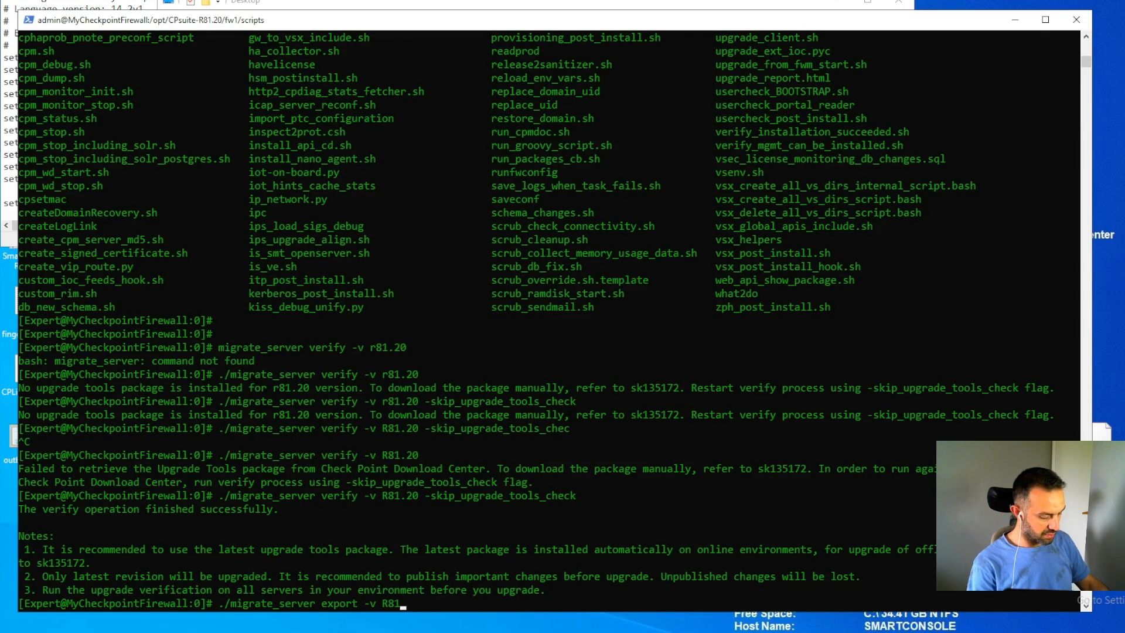
type("20")
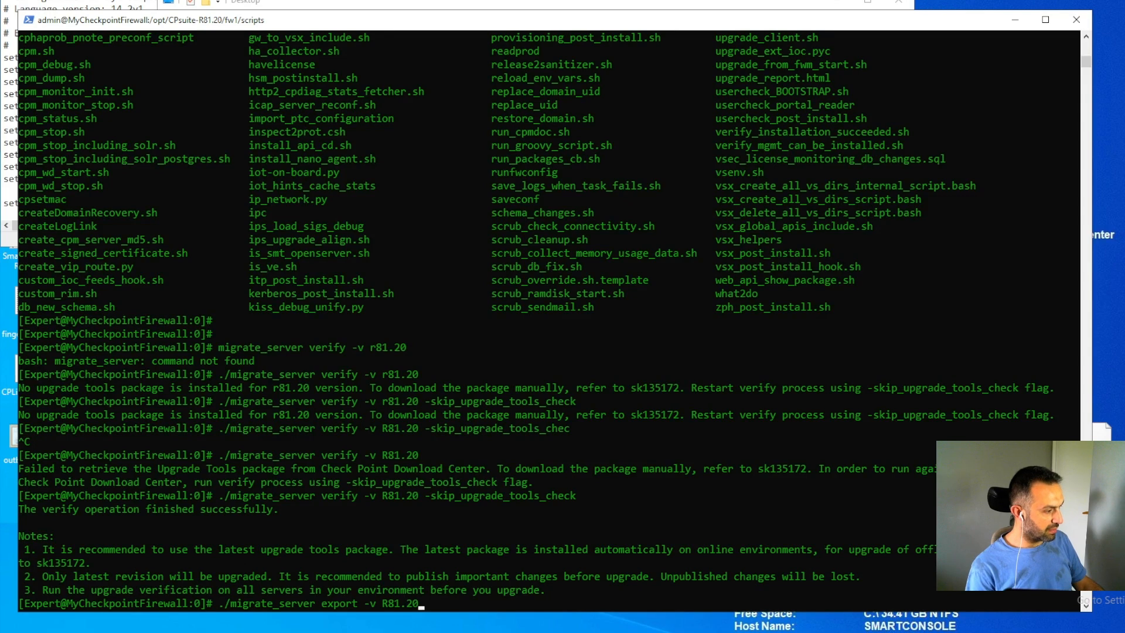
type("-s")
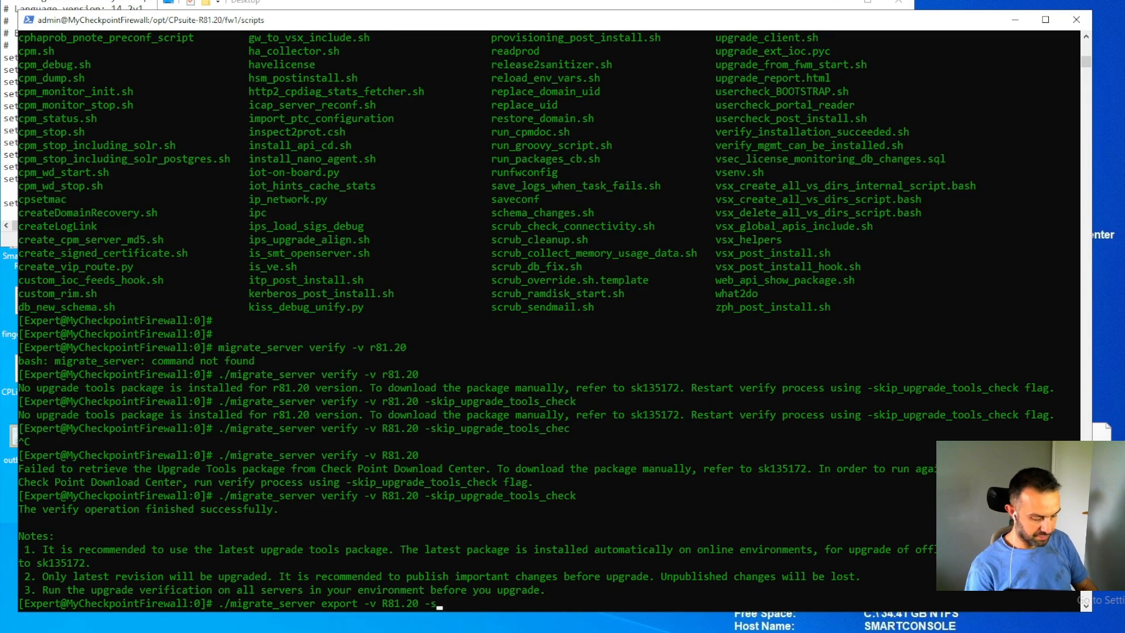
type("kip")
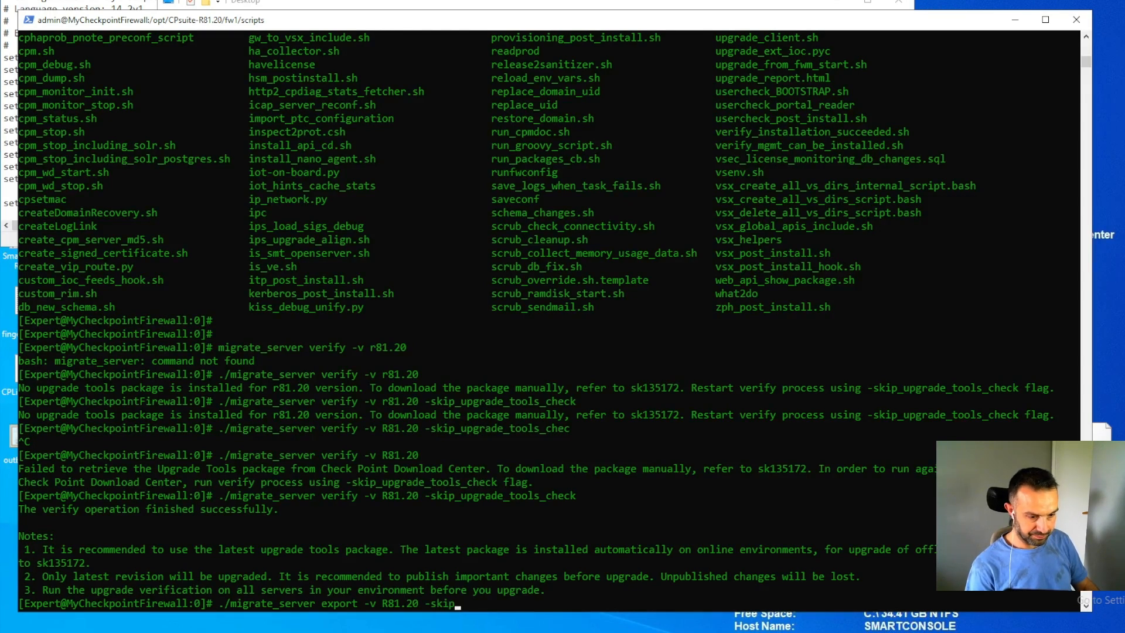
type("_upgrade")
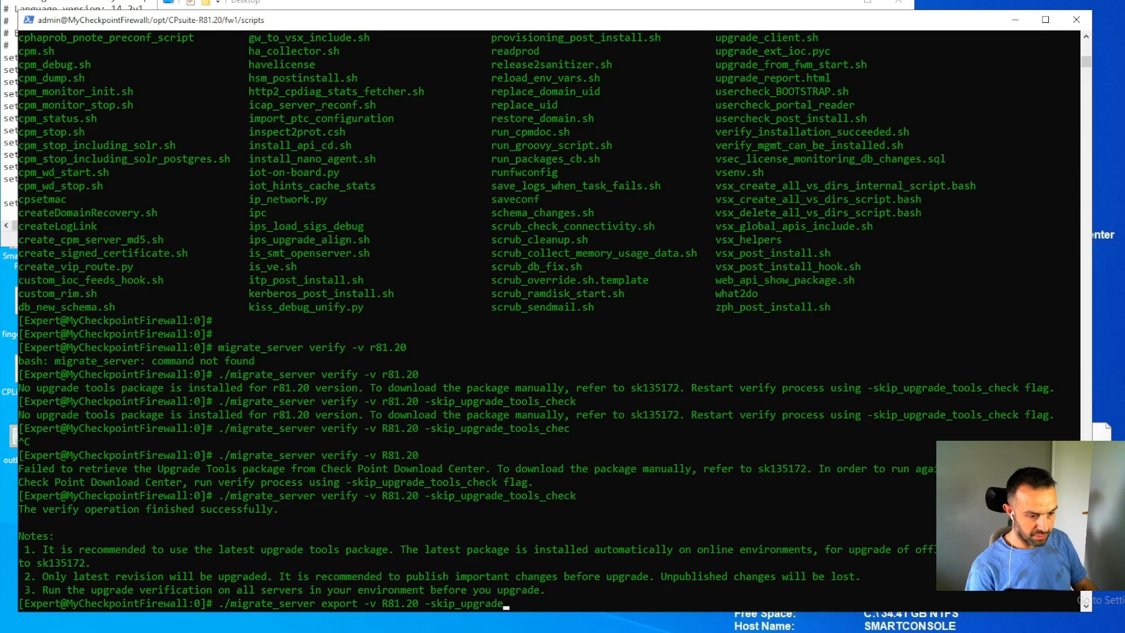
type("_tools_check")
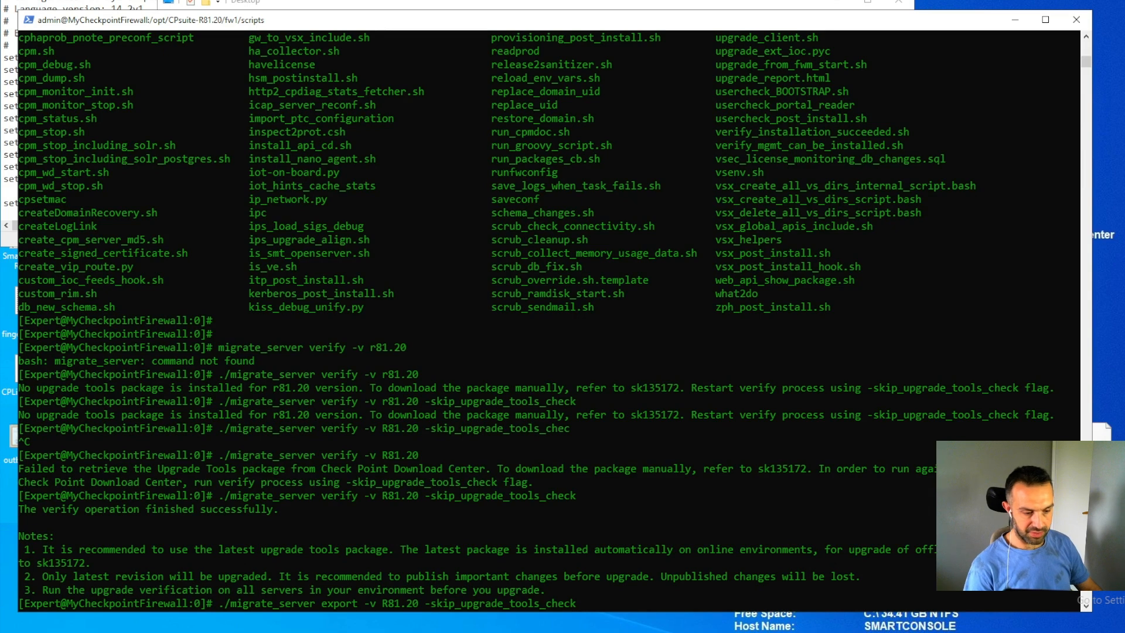
- Add the target /var/log/SMS_20240724 and run the export, reaching the continue prompt
type("/va")
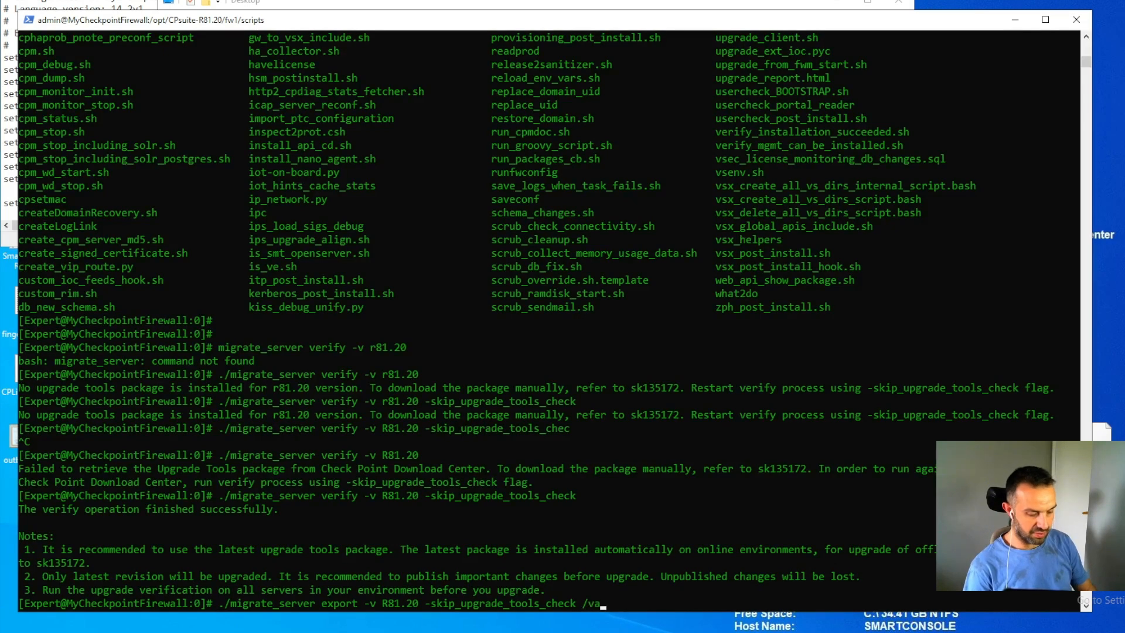
type("/log")
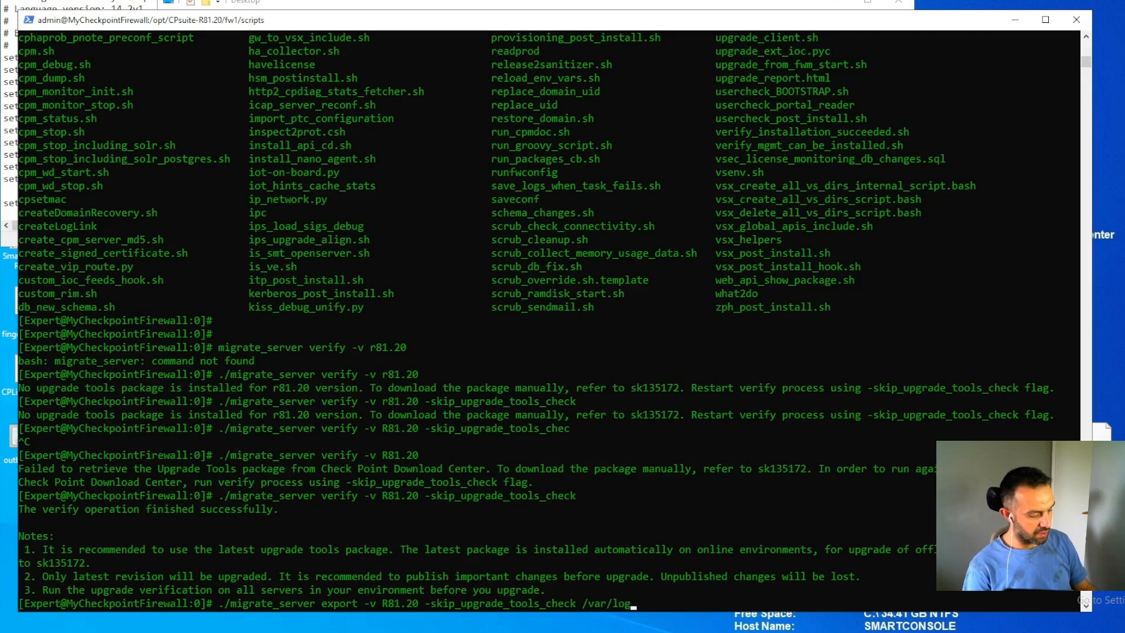
type("/SMS")
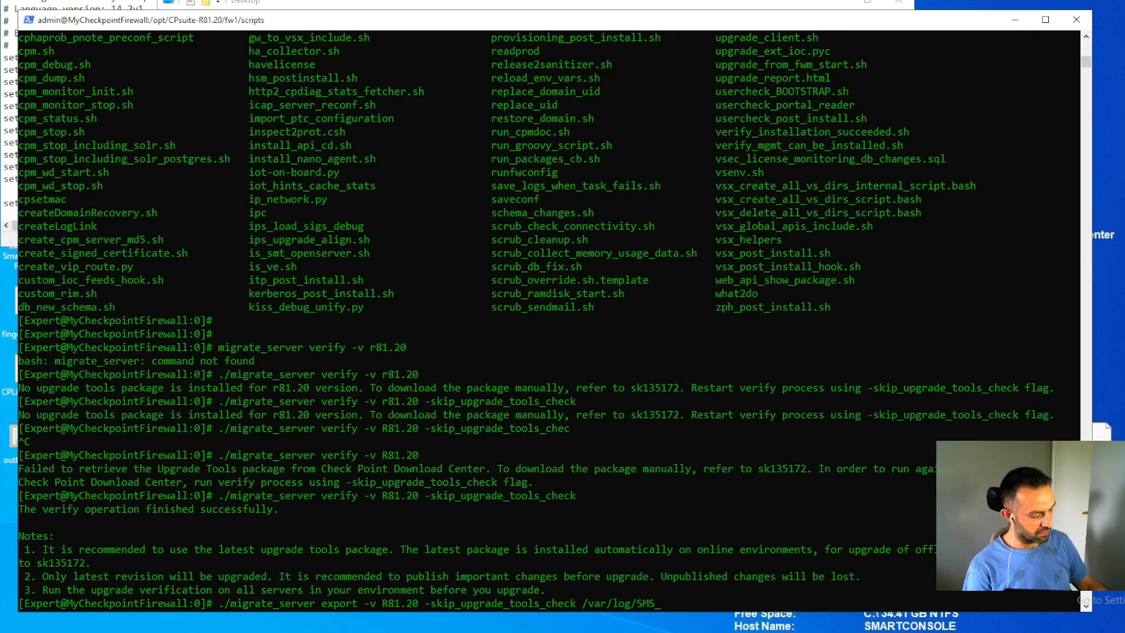
type("2024")
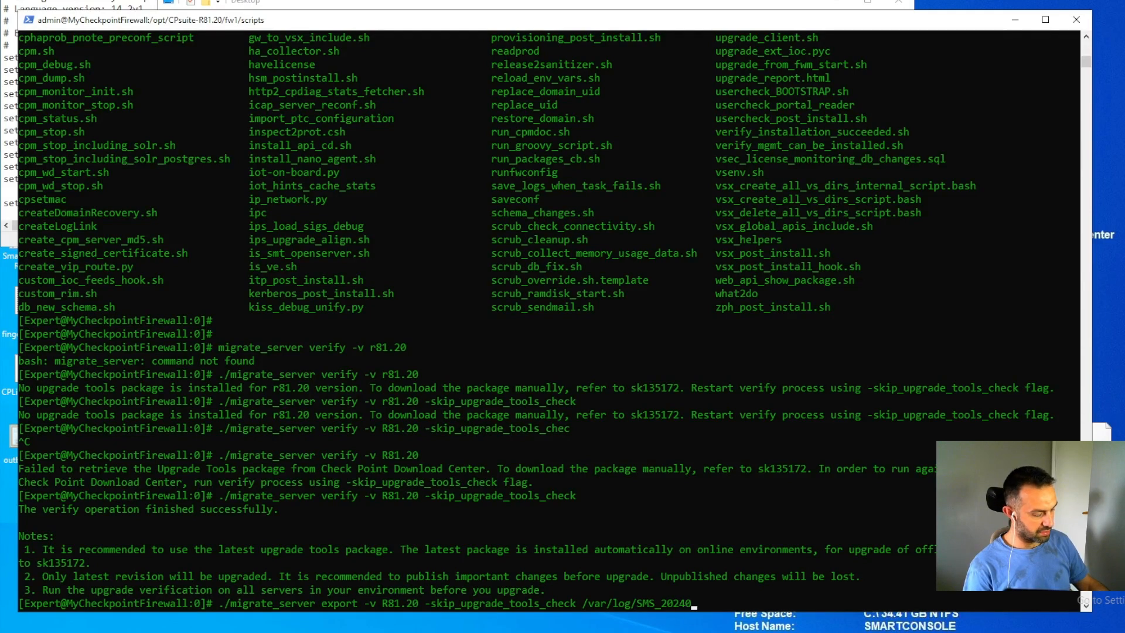
type("0724")
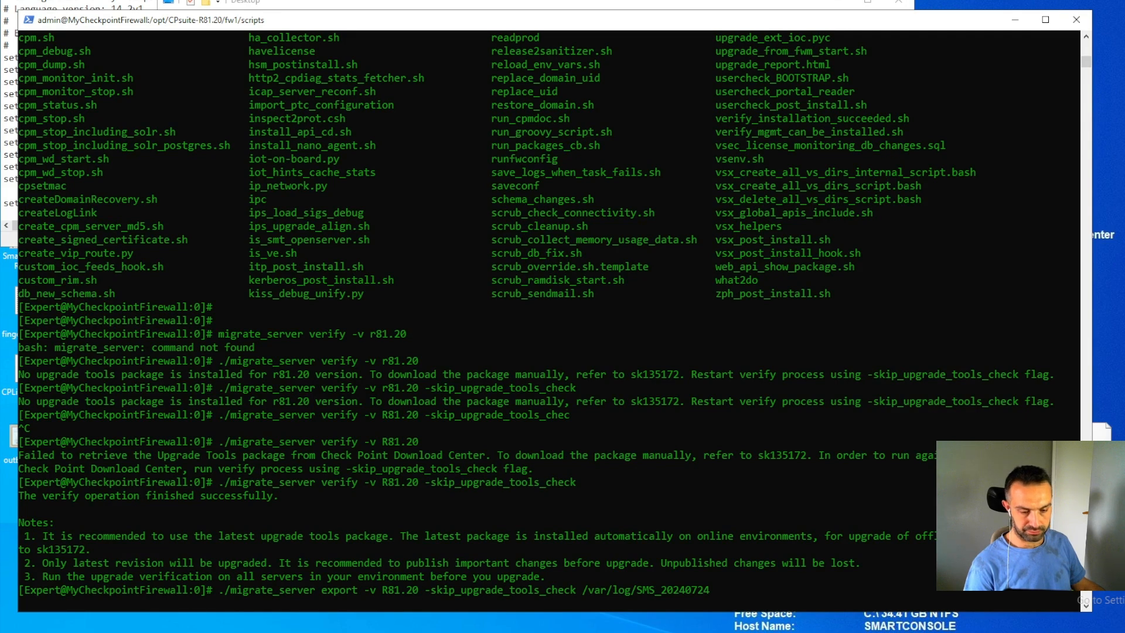
key("enter")
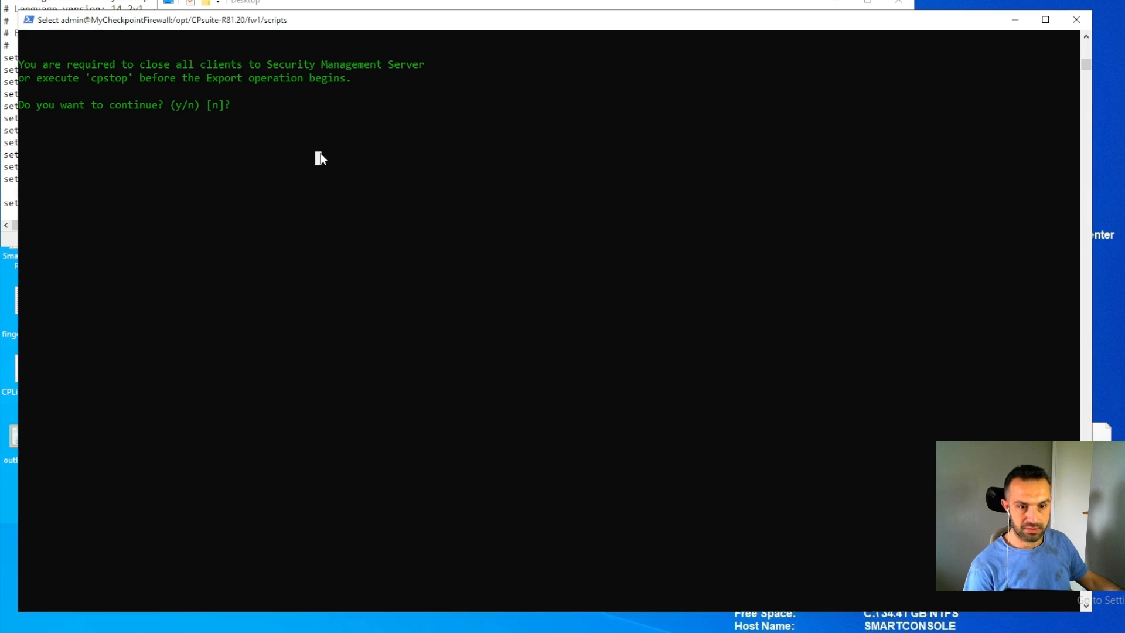
- Answer y so the export completes, producing /var/log/SMS_20240724.tgz, and highlight the archive name
type("y")
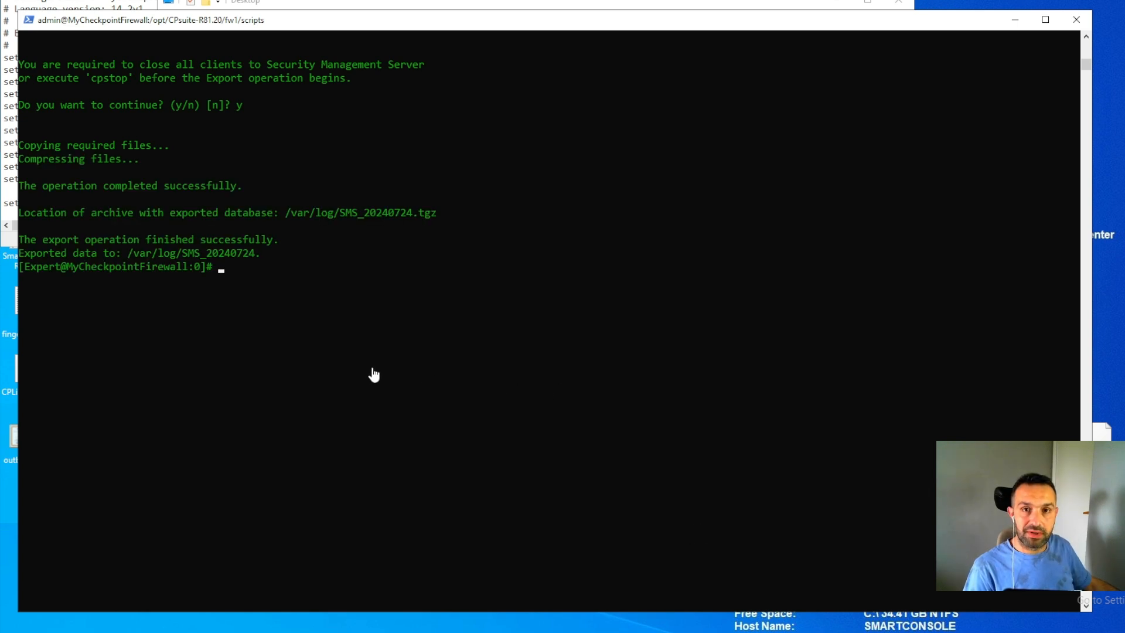
mouse_move(122, 248)
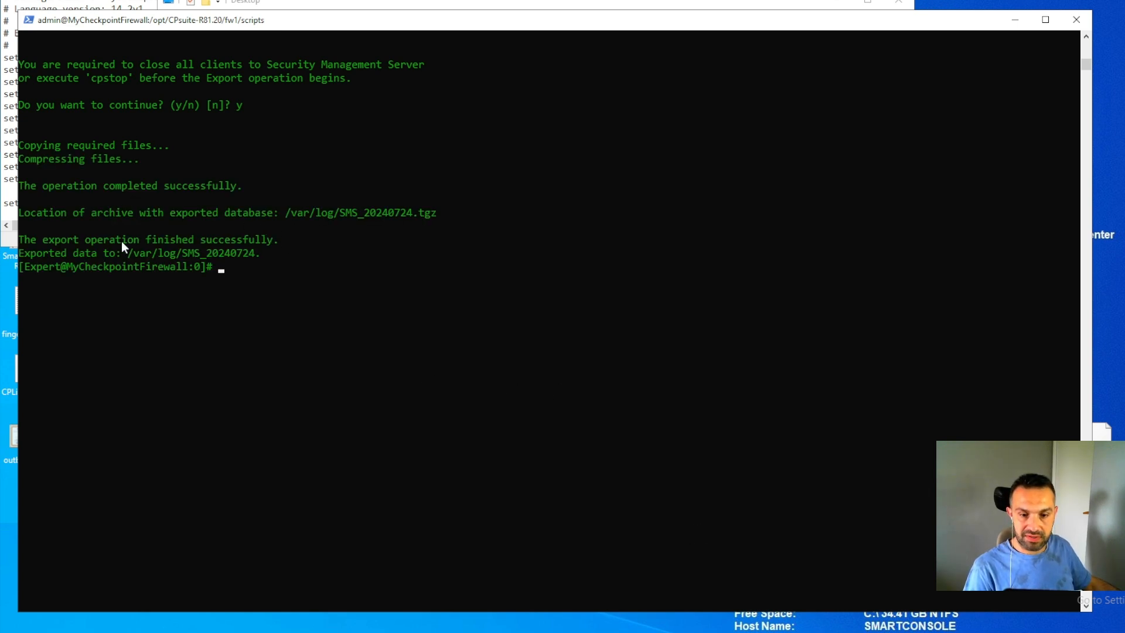
double_click(187, 253)
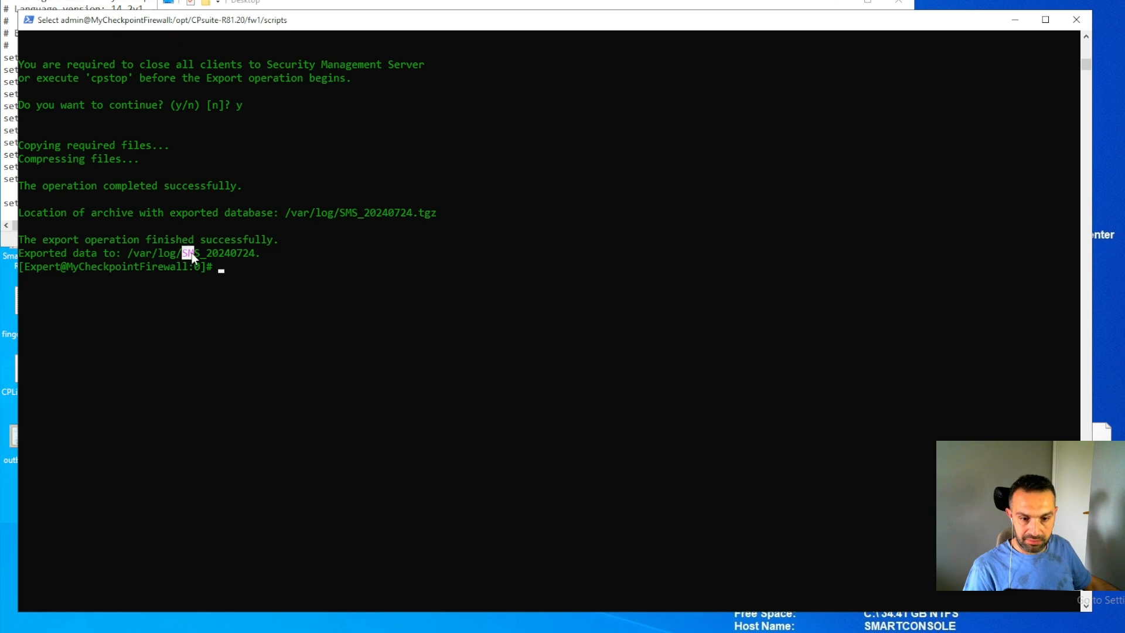
left_click_drag(182, 253, 254, 253)
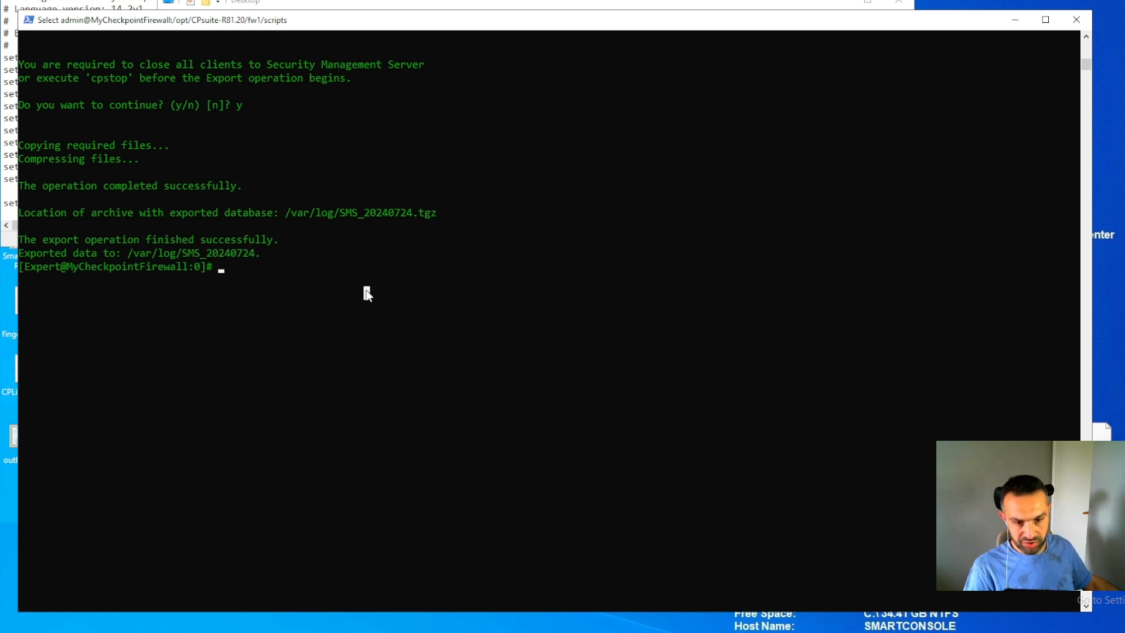
- List /var/log and highlight SMS_20240724.tgz to confirm the archive exists
type("cd")
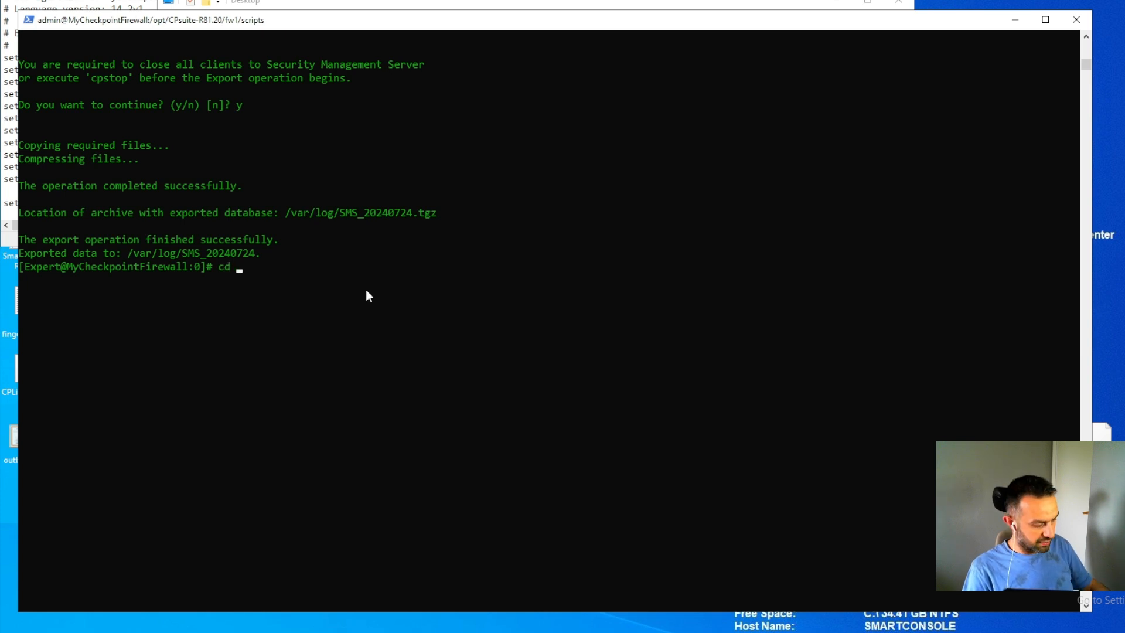
type("/var/log")
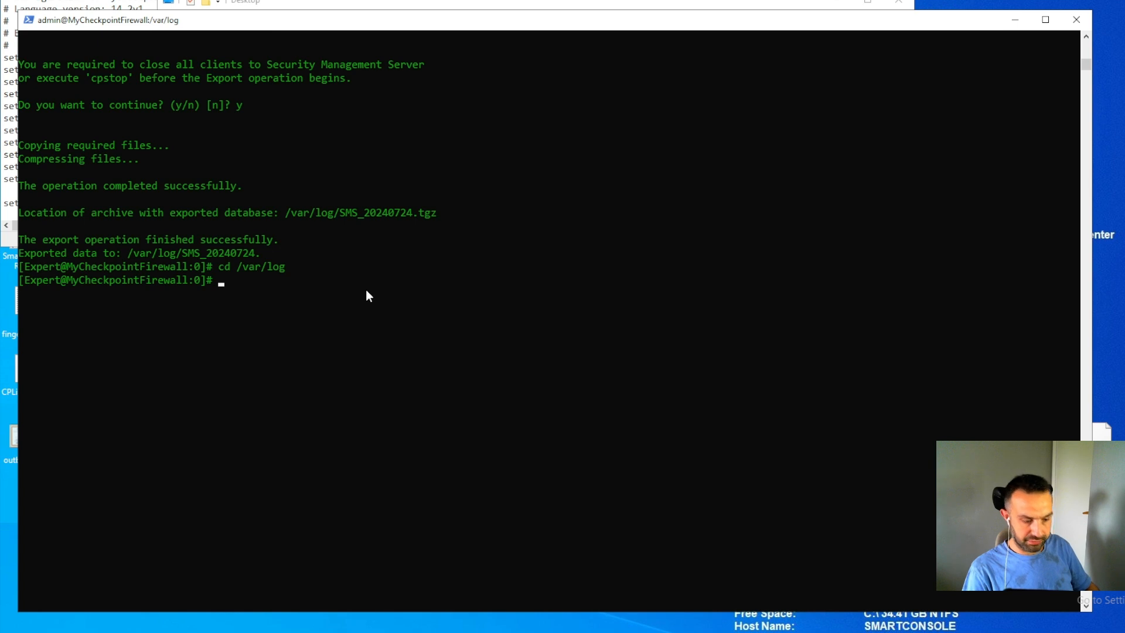
type("ls")
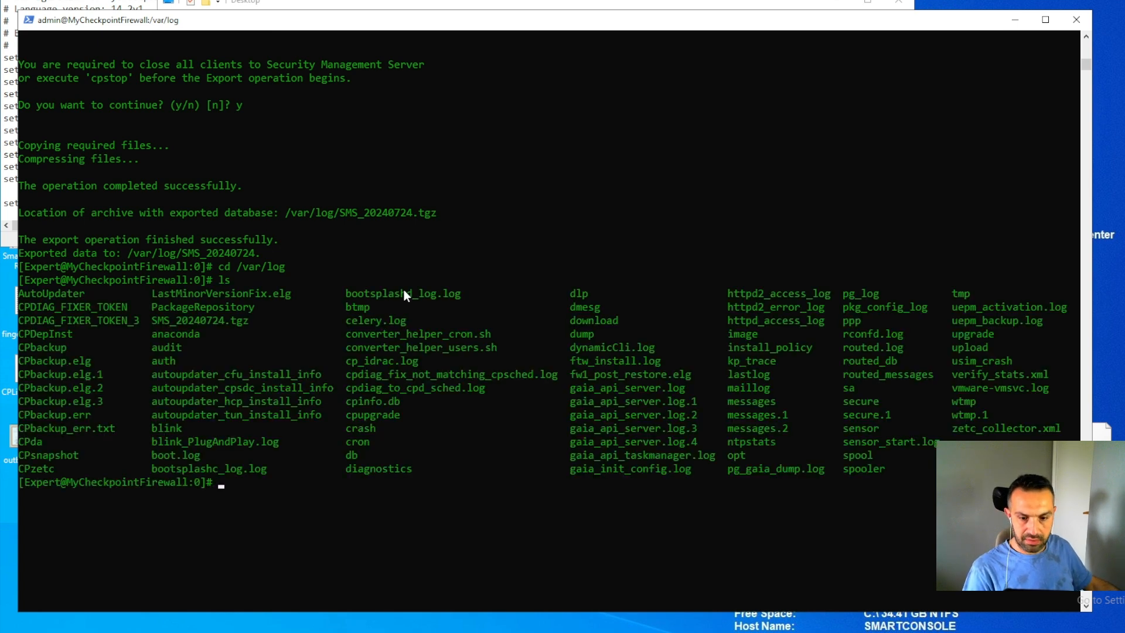
mouse_move(411, 161)
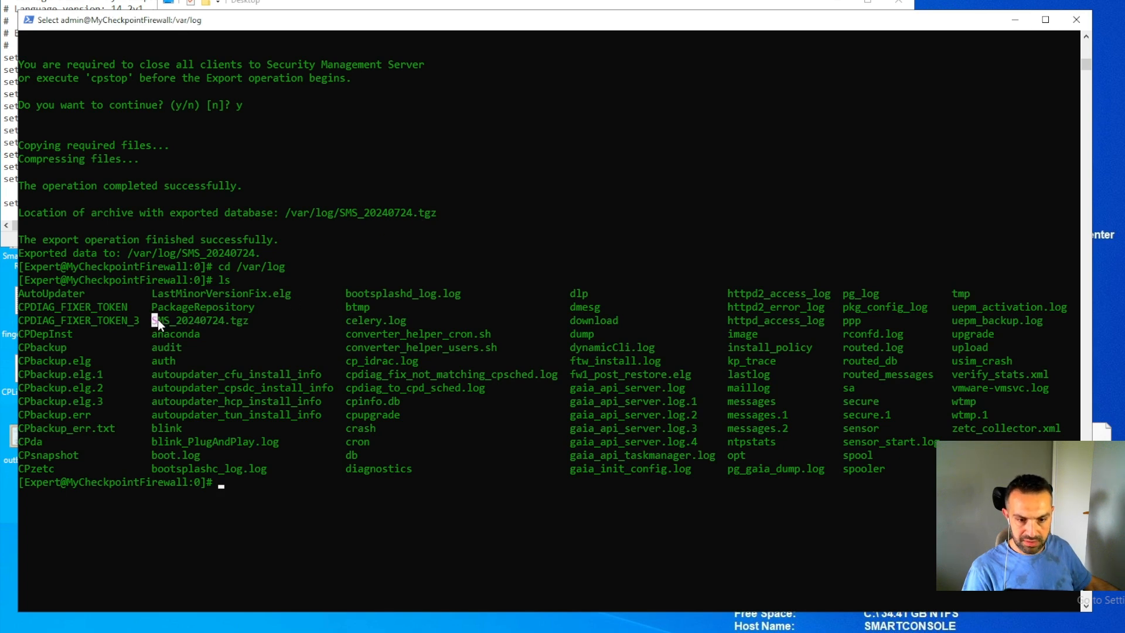
double_click(201, 320)
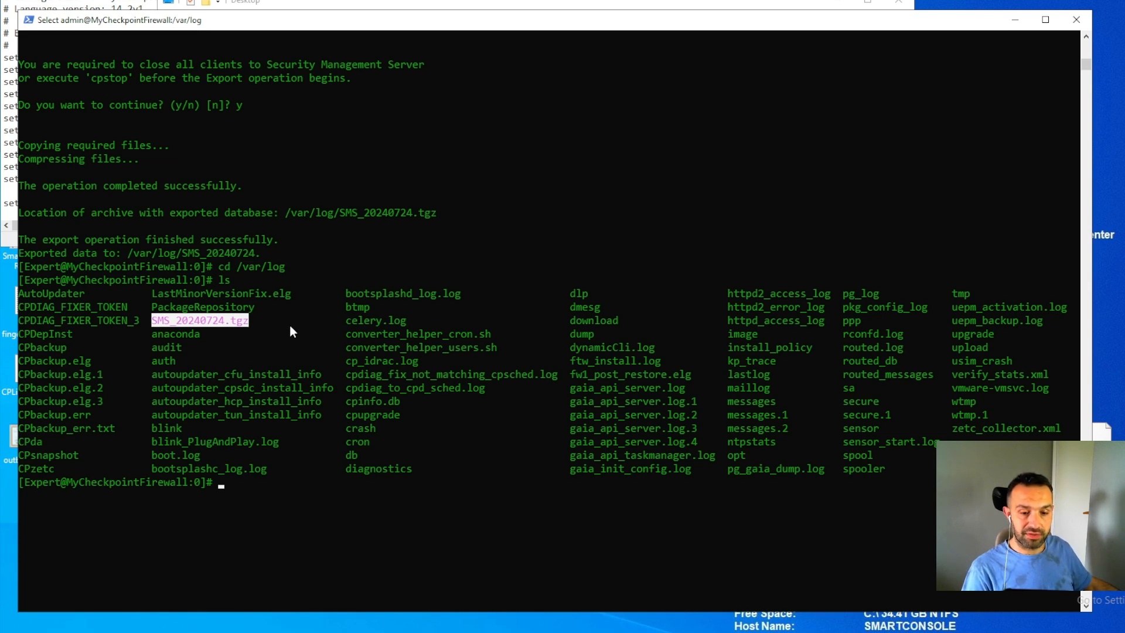
mouse_move(279, 307)
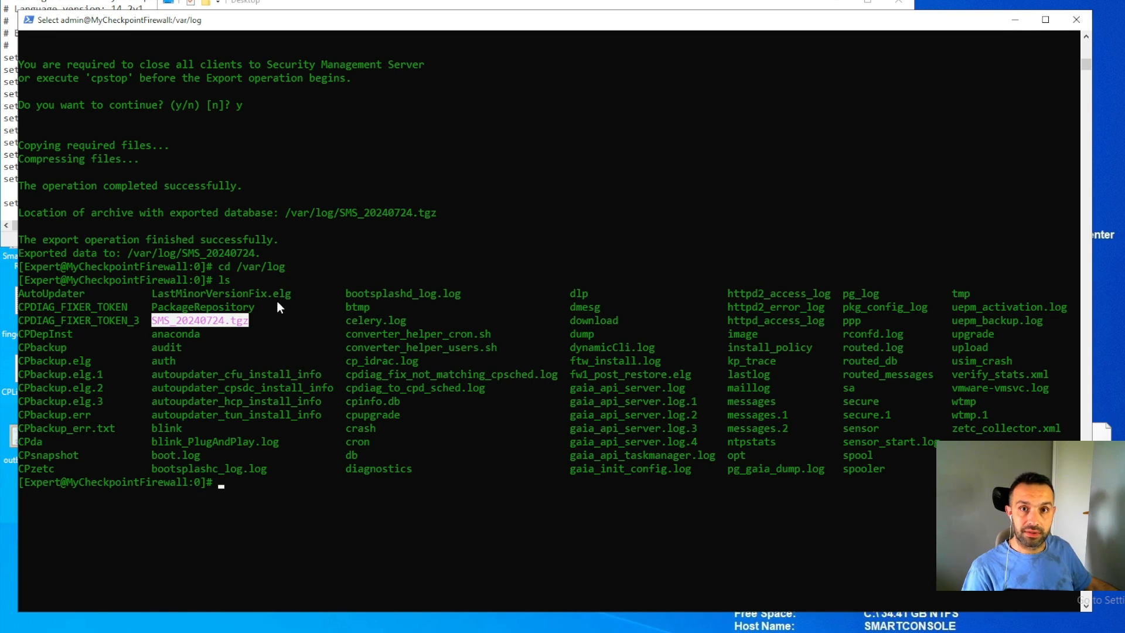
mouse_move(267, 360)
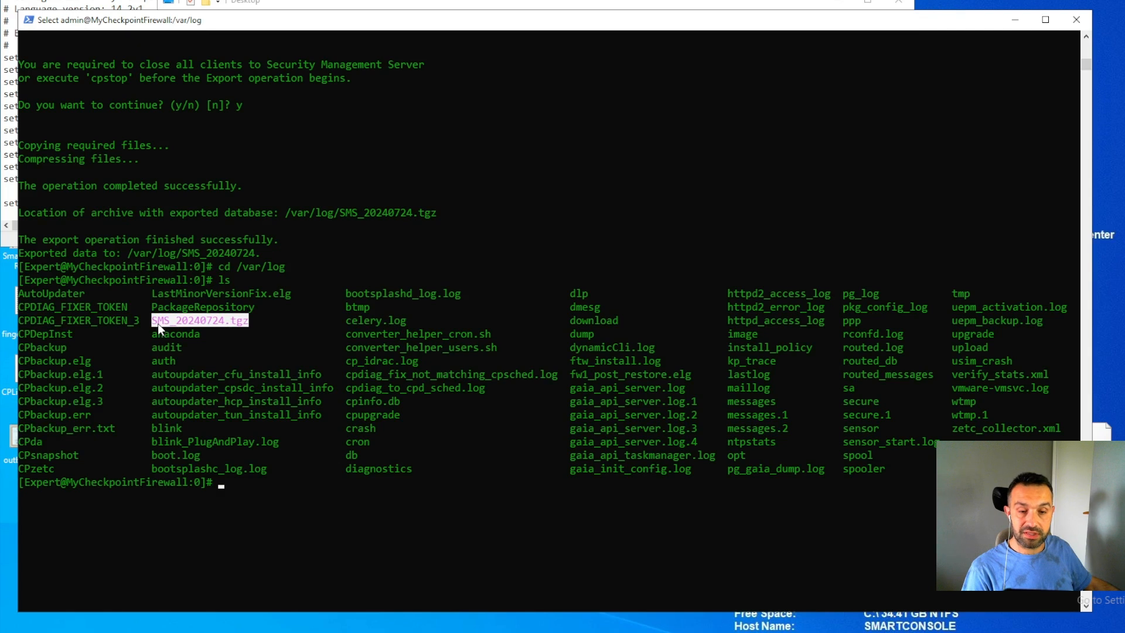
mouse_move(251, 327)
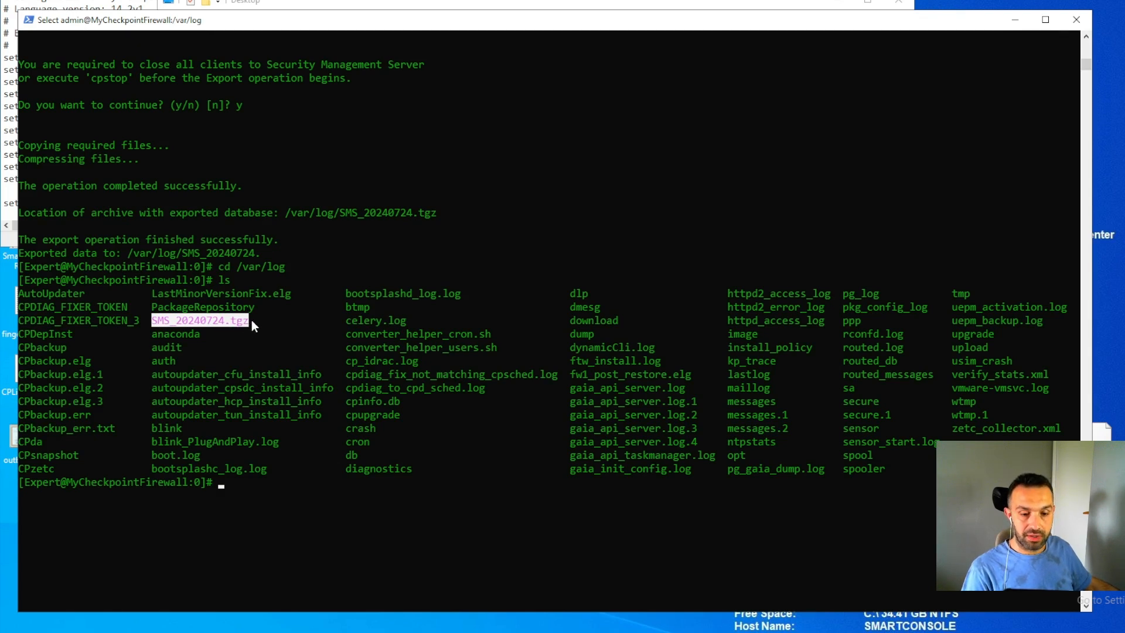
mouse_move(257, 319)
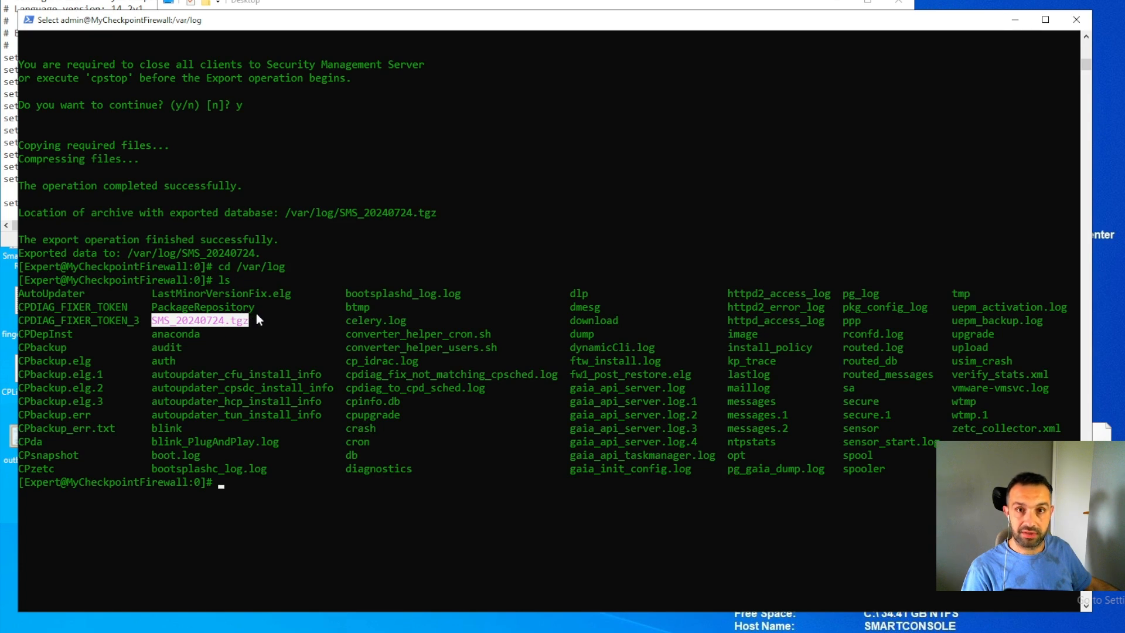
mouse_move(265, 335)
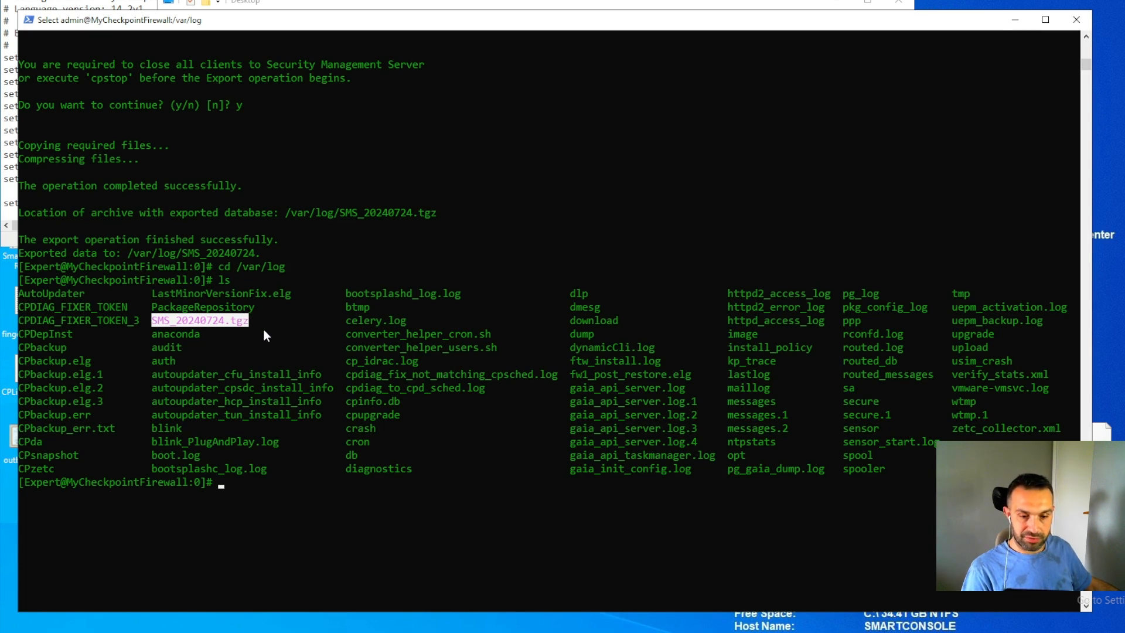
mouse_move(270, 347)
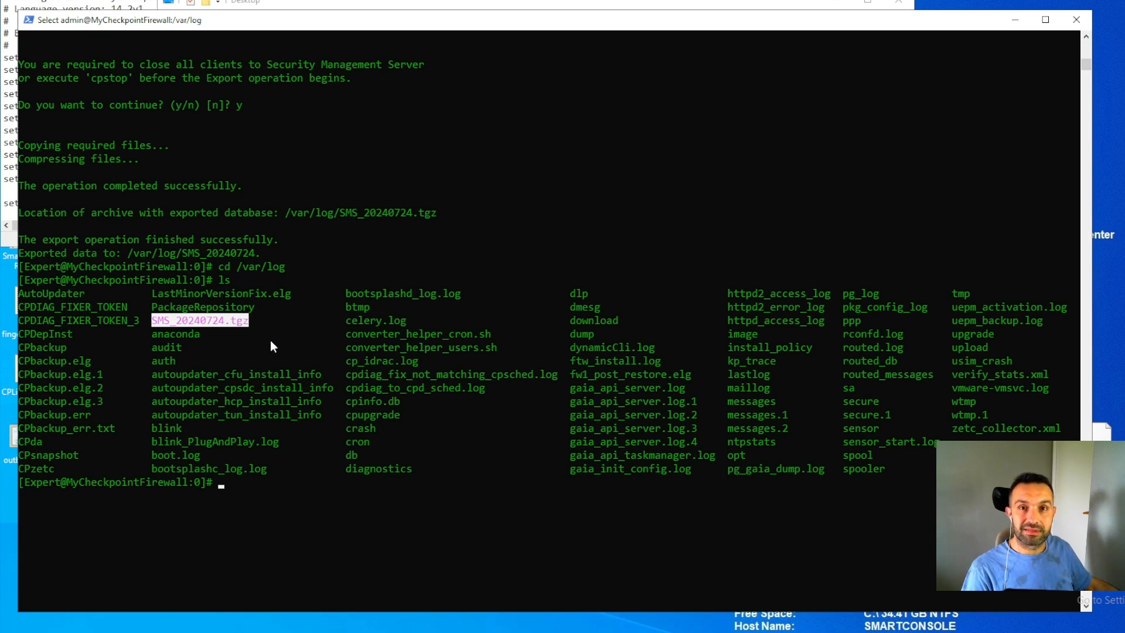